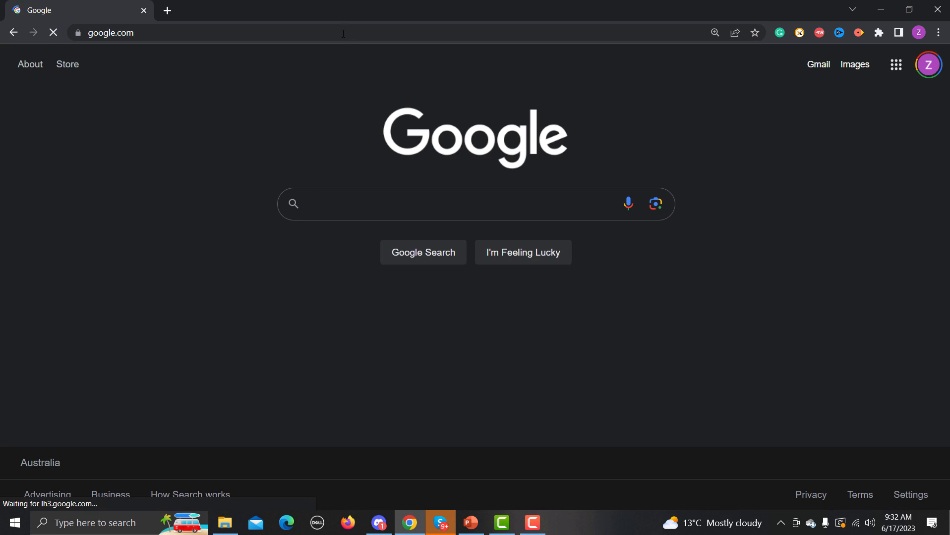
Step: Search Google for 'playwright' and open the official playwright.dev result
text(playwr)
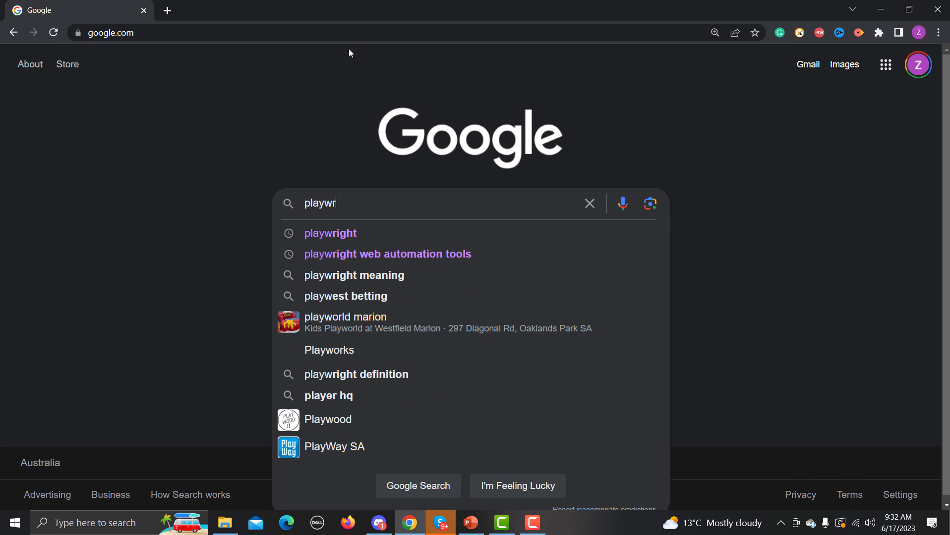
click(331, 233)
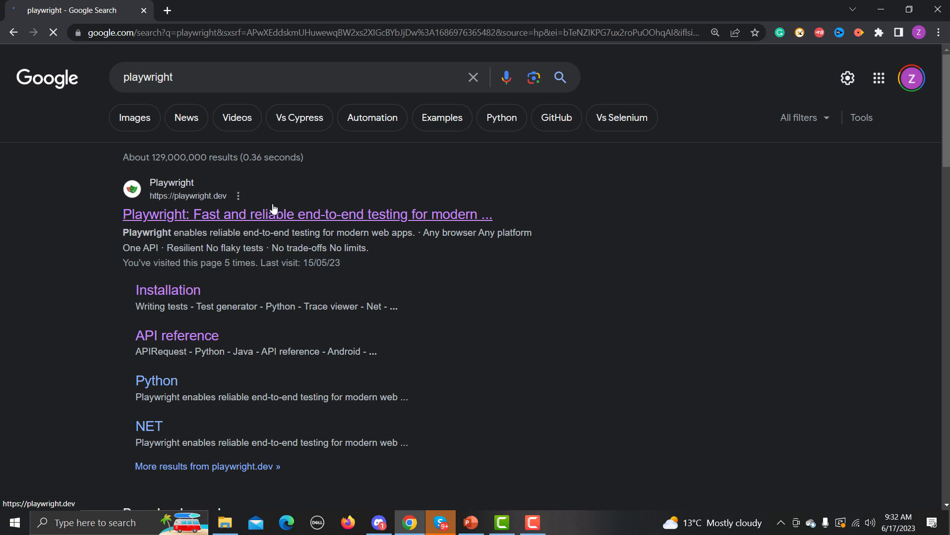
click(307, 214)
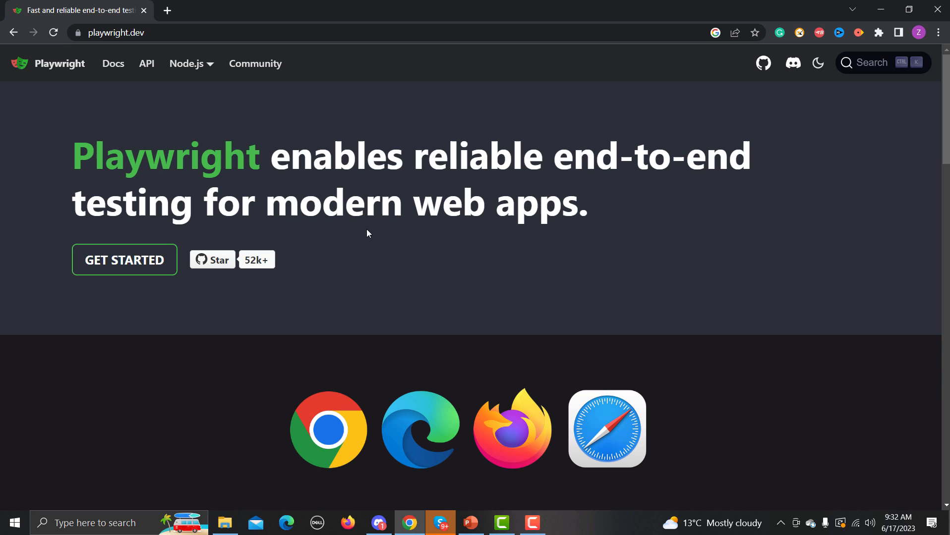
mouse_move(66, 163)
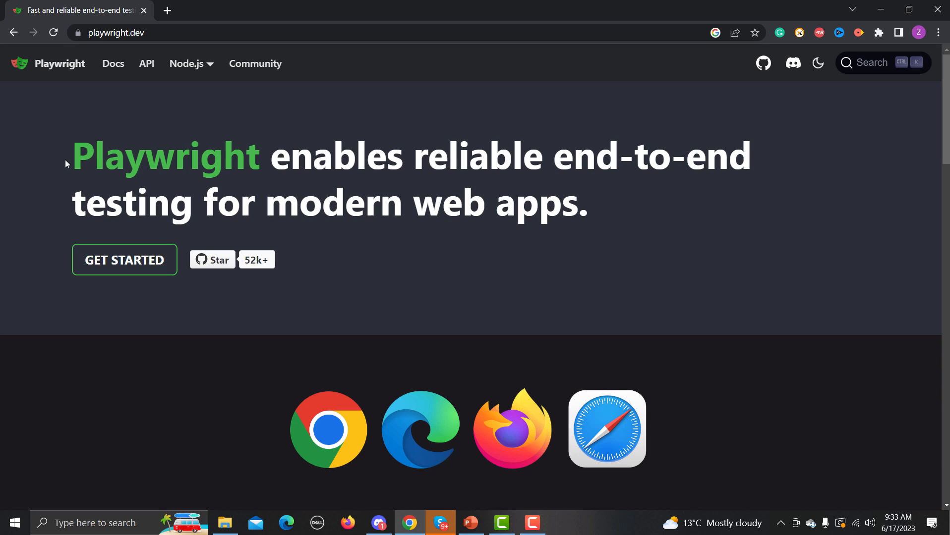
drag(71, 156, 586, 171)
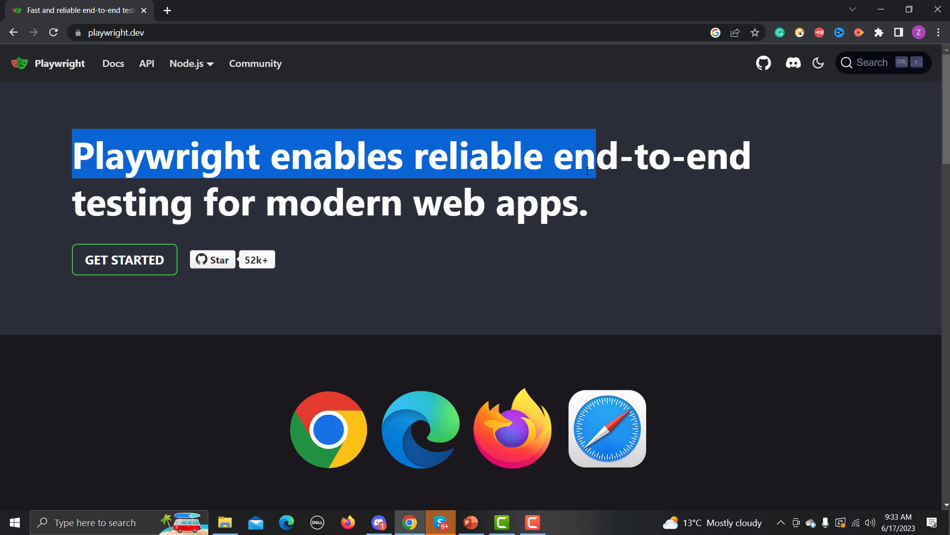
drag(586, 171, 592, 219)
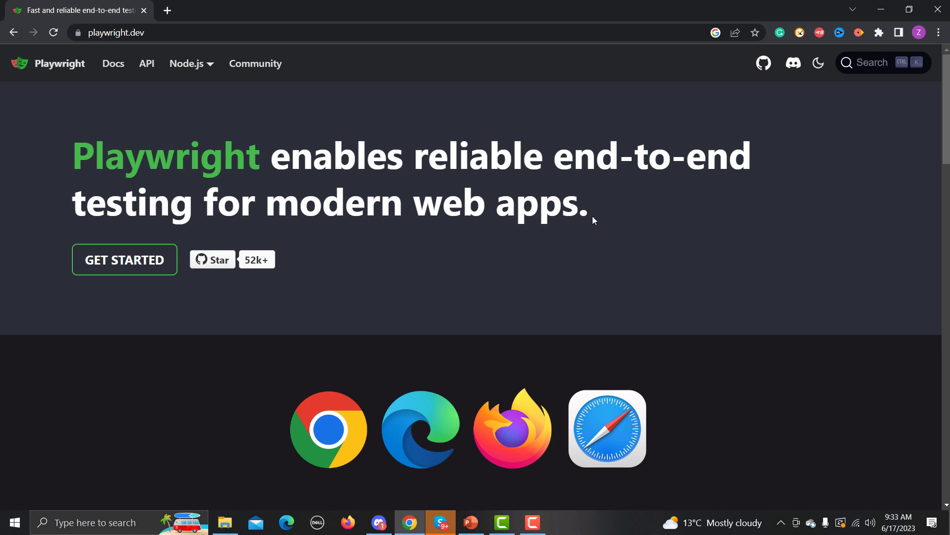
mouse_move(479, 163)
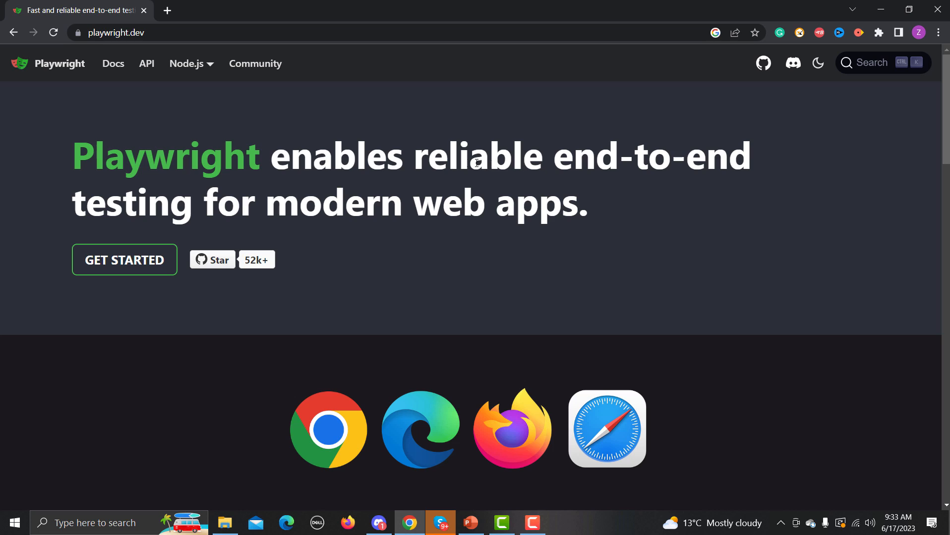
click(188, 63)
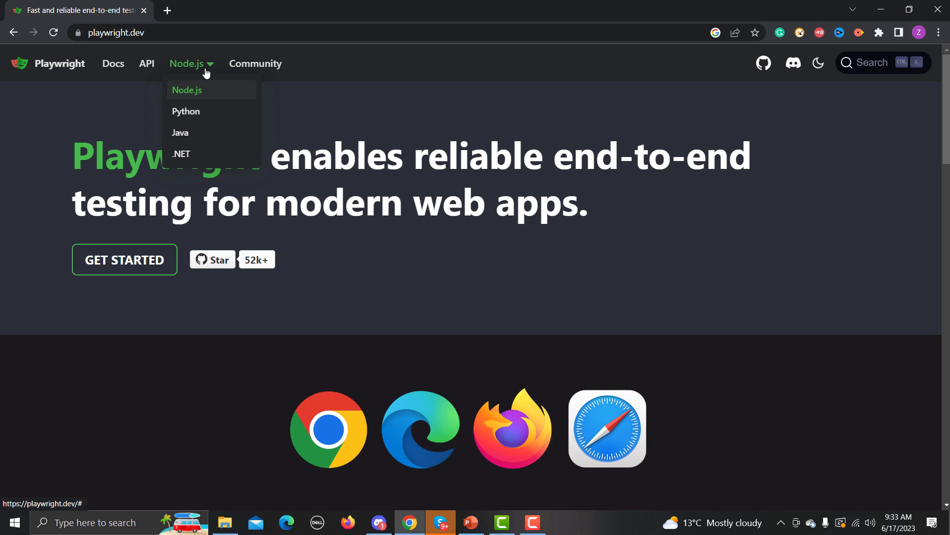
mouse_move(194, 73)
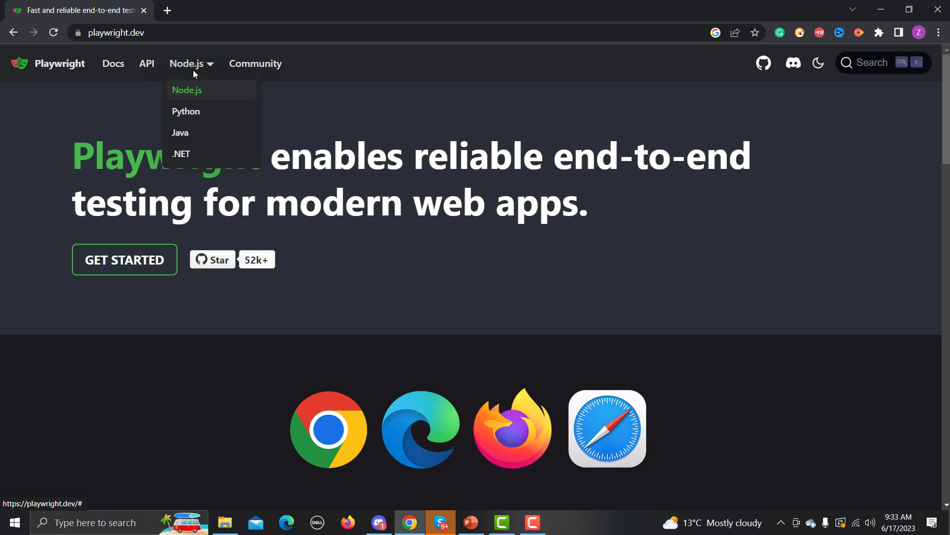
mouse_move(204, 115)
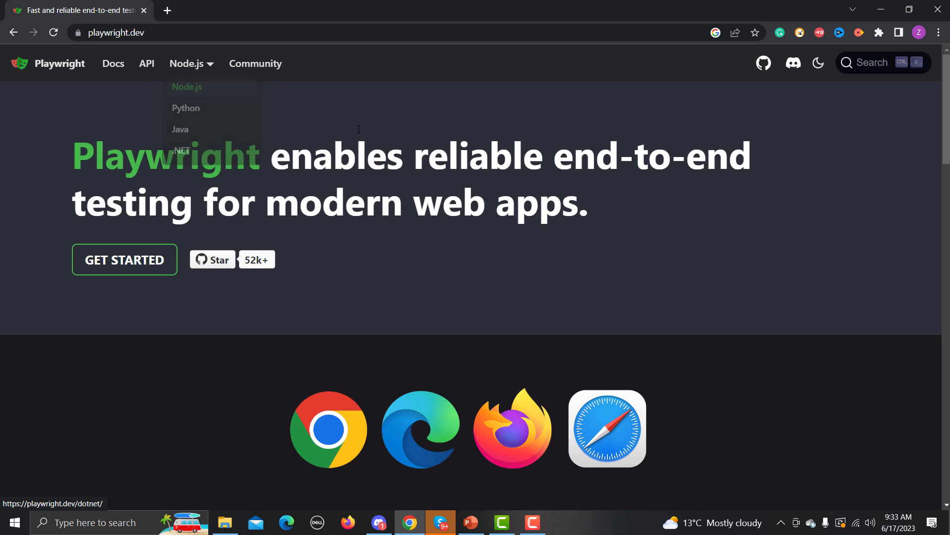
mouse_move(141, 116)
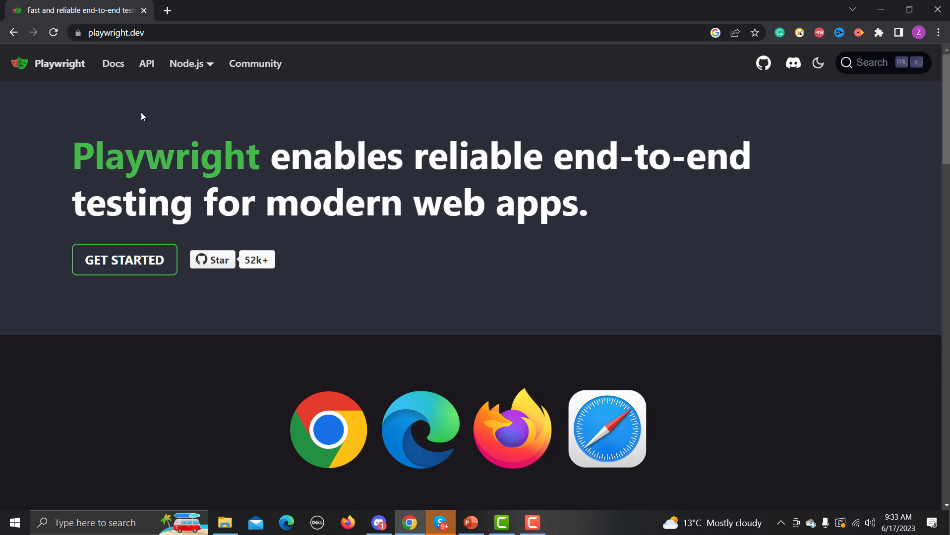
mouse_move(185, 63)
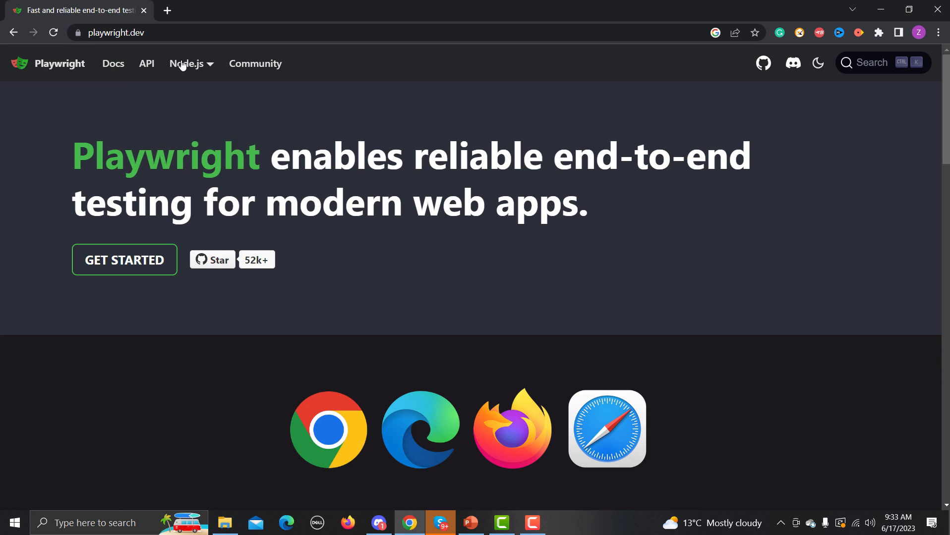
click(189, 63)
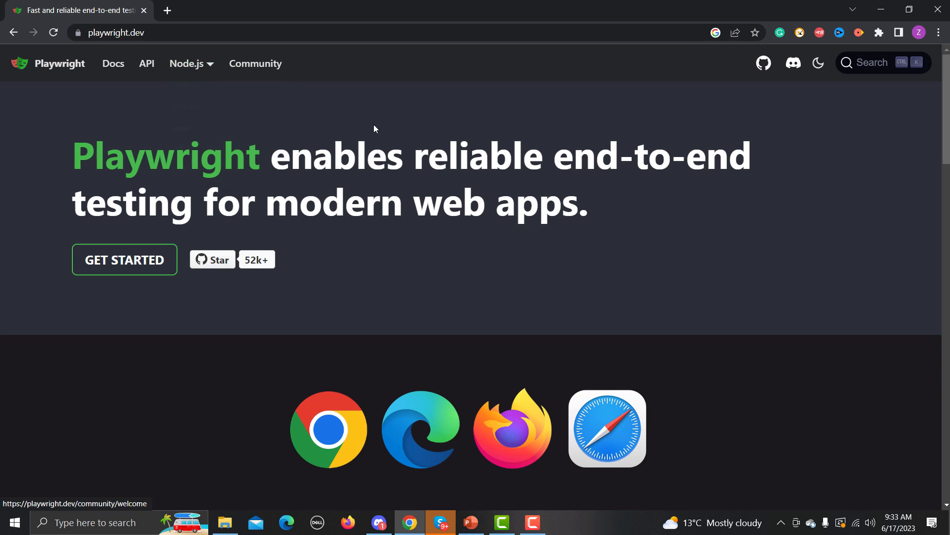
click(190, 64)
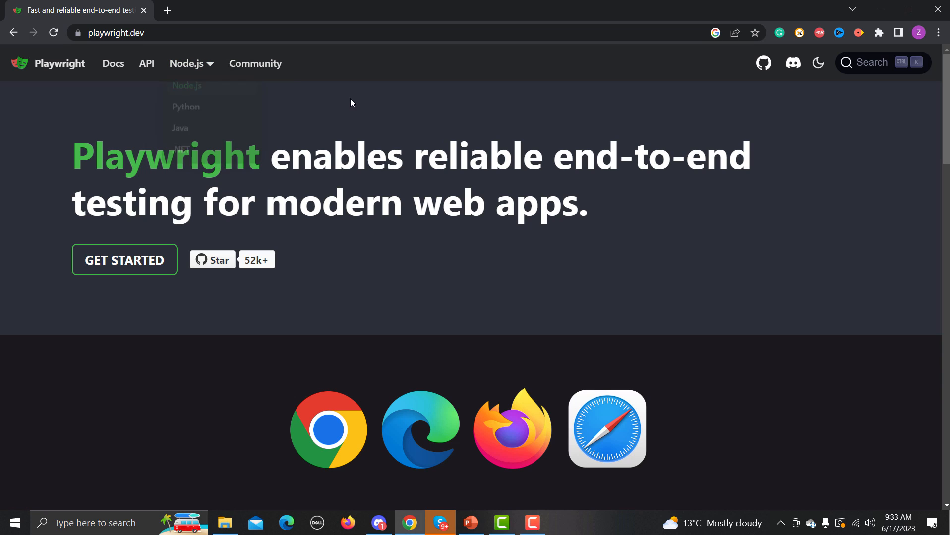
Step: Open the Docs link's Installation page in a new tab, then return to the homepage tab
right_click(113, 63)
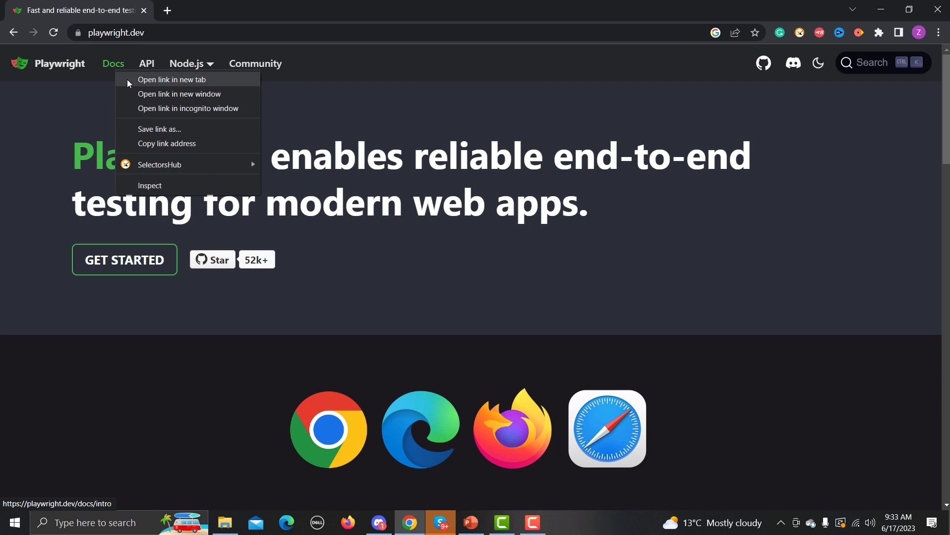
click(172, 79)
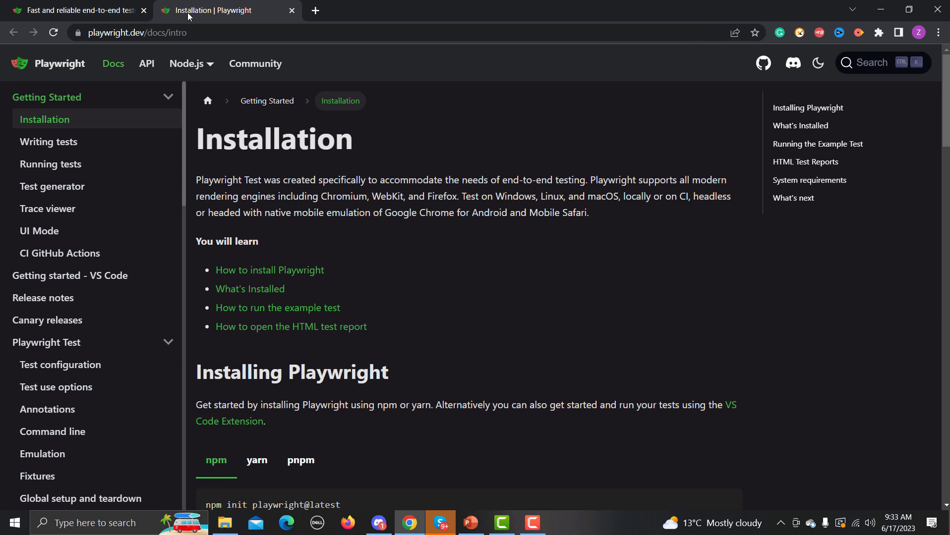
mouse_move(481, 251)
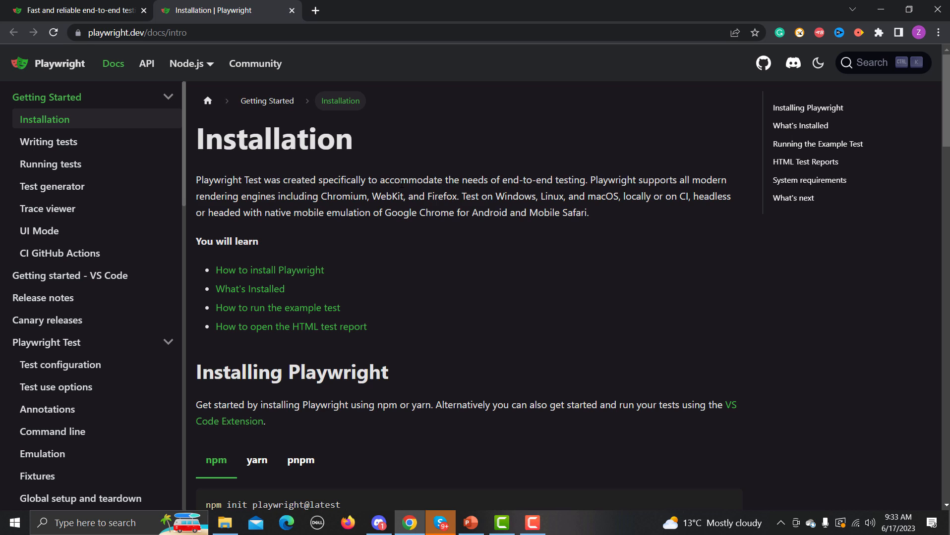
click(73, 10)
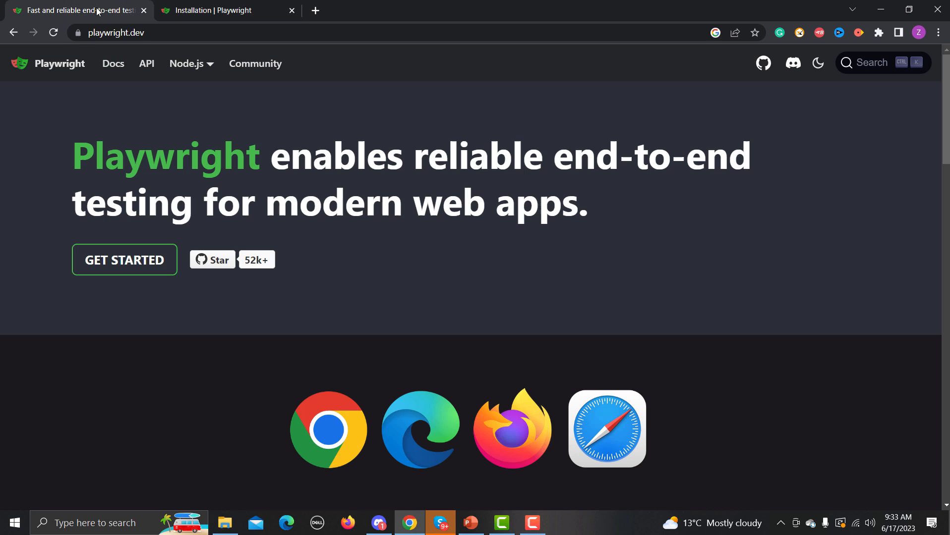
Step: Switch playwright.dev to Python and open the Python Docs and API reference in new tabs
click(188, 63)
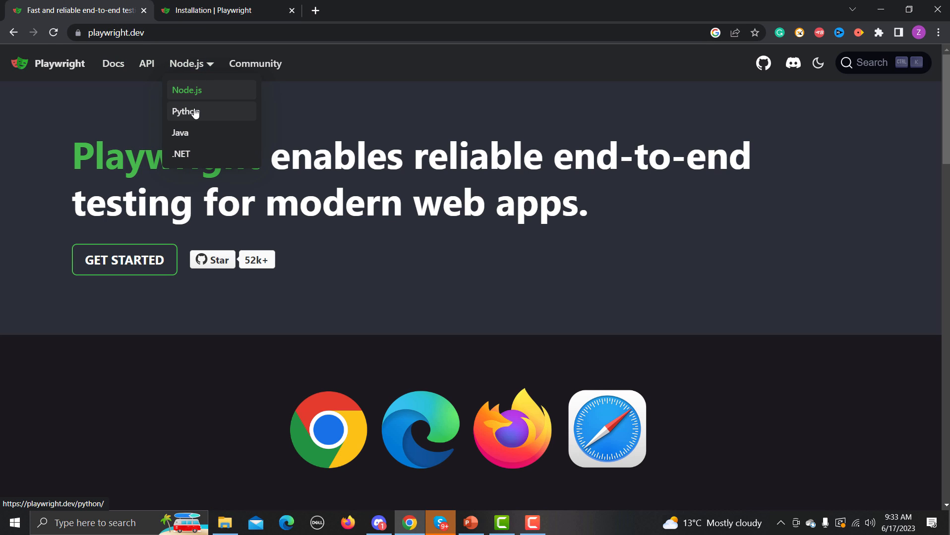
click(184, 111)
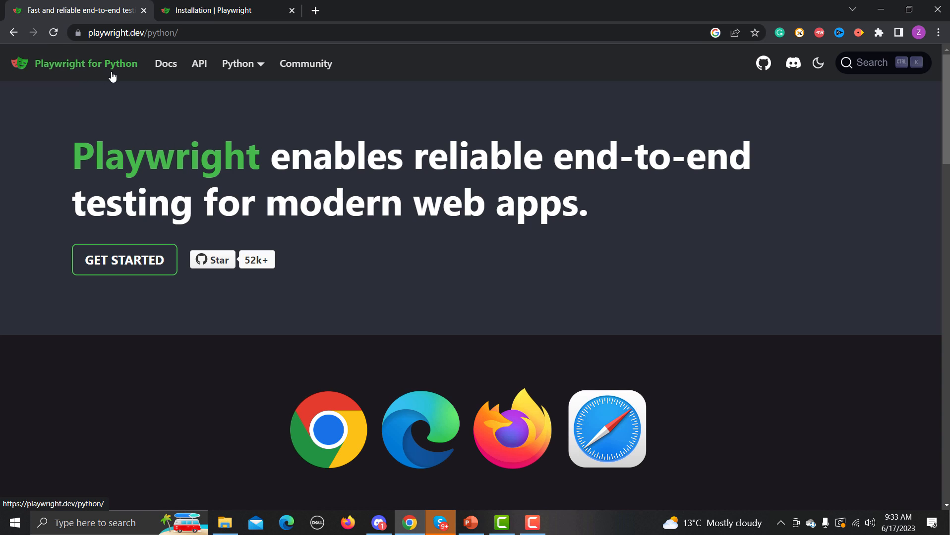
click(165, 63)
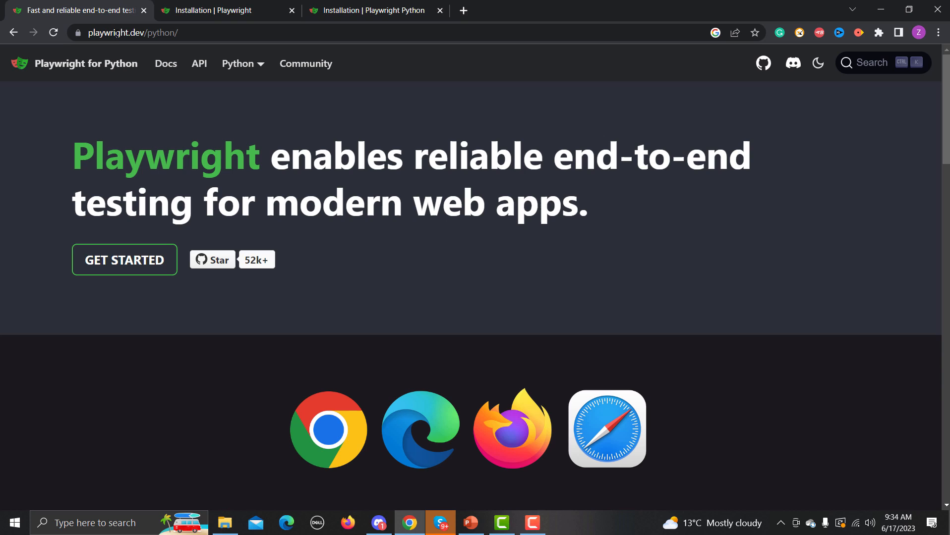
mouse_move(199, 63)
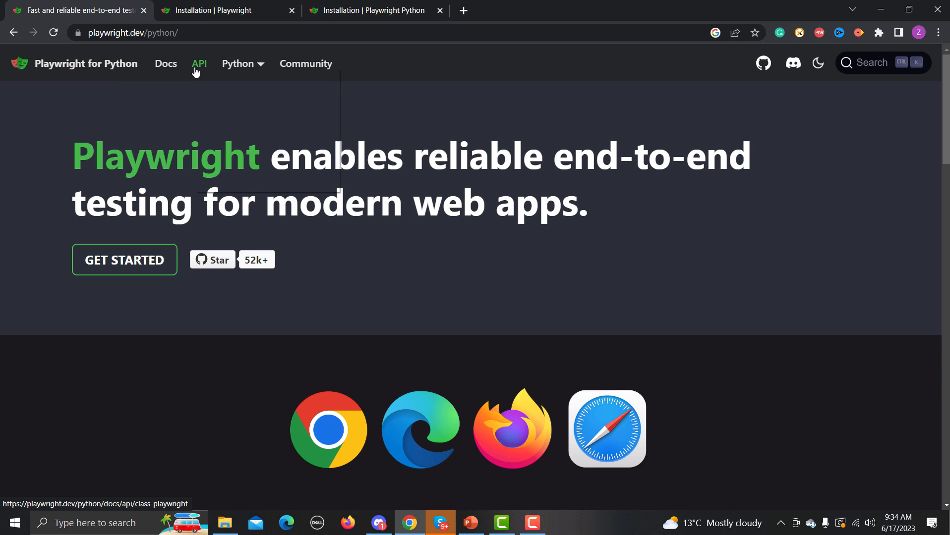
click(199, 63)
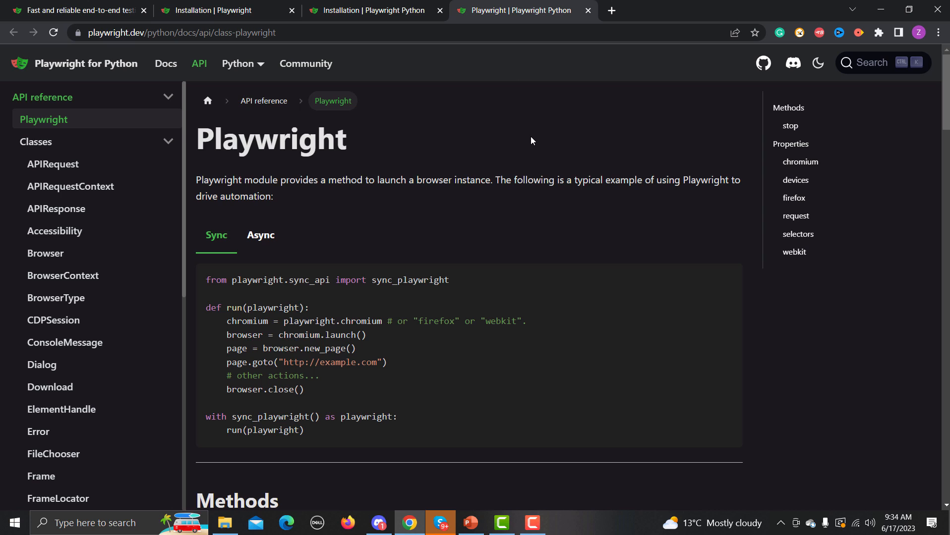
mouse_move(149, 180)
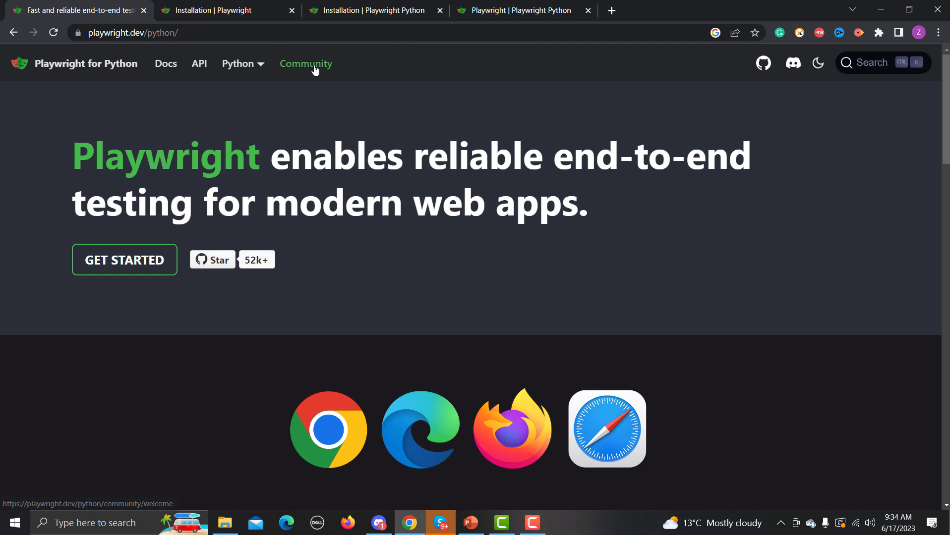
click(305, 64)
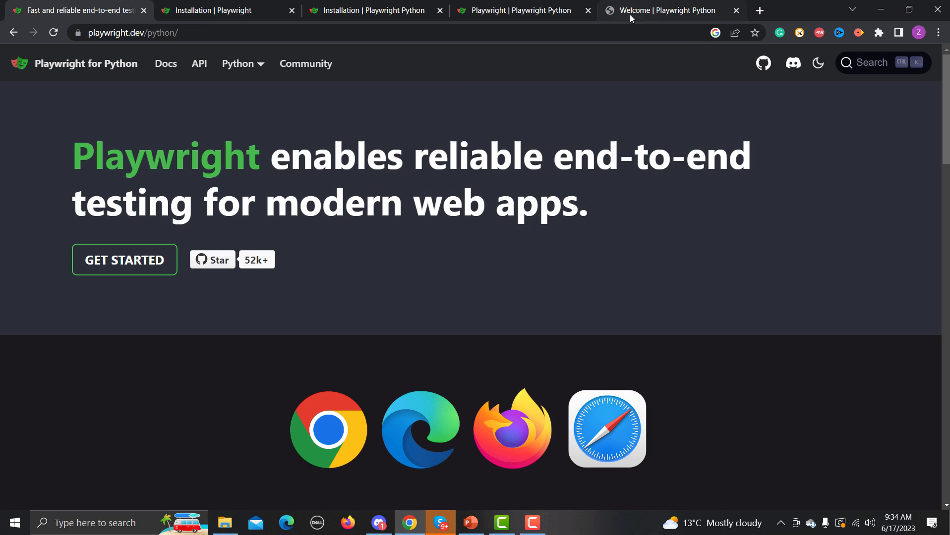
click(666, 11)
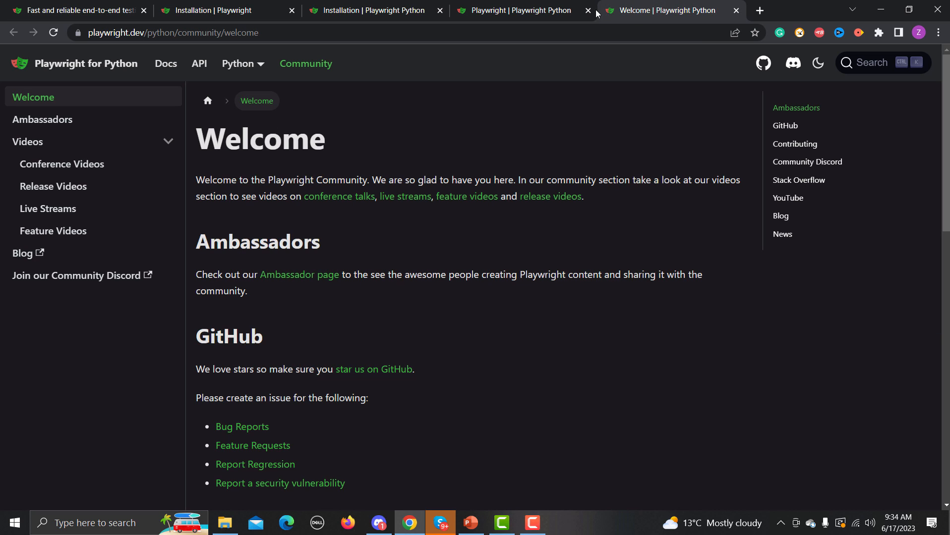
click(75, 10)
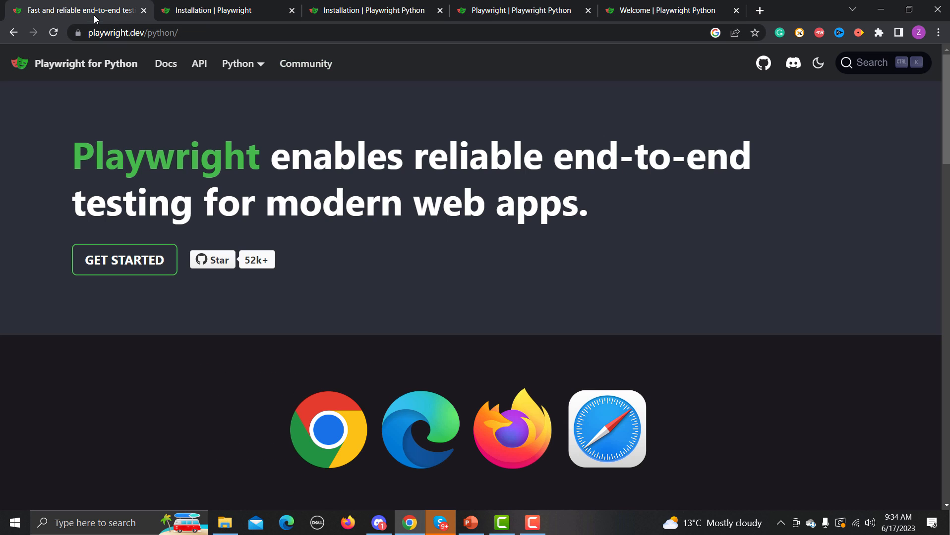
mouse_move(305, 63)
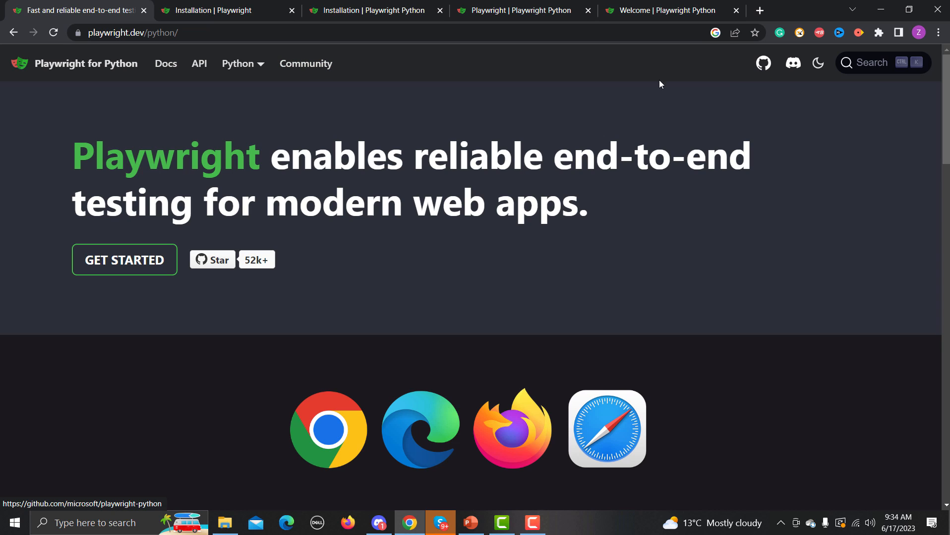
mouse_move(192, 95)
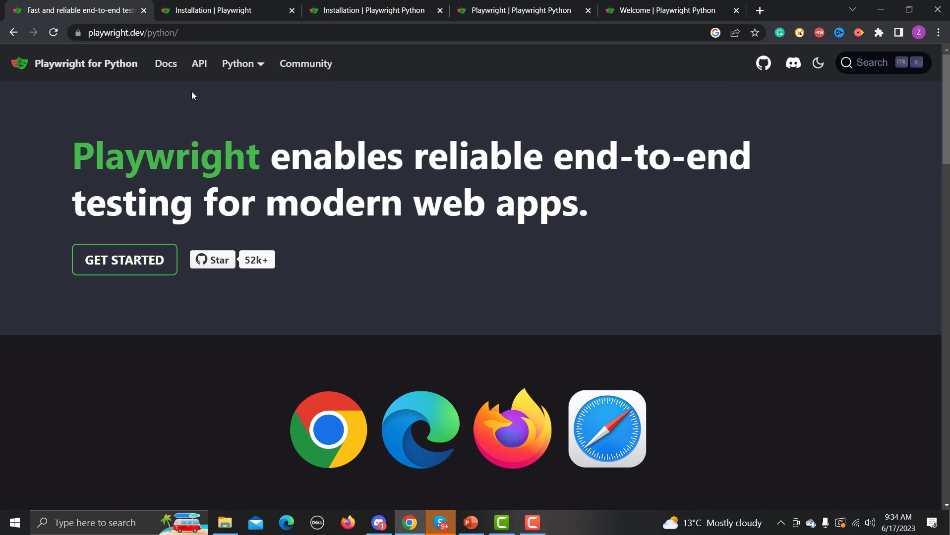
mouse_move(763, 63)
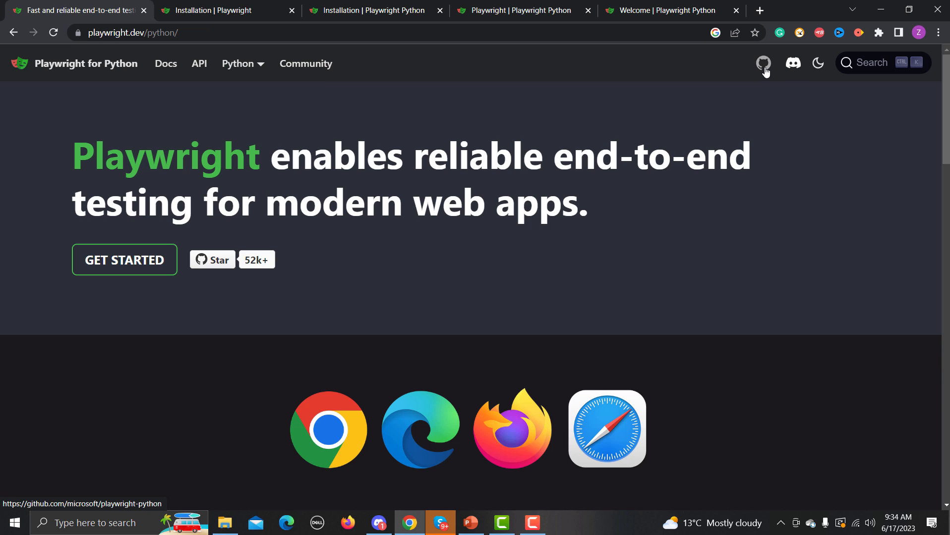
Step: Open the microsoft/playwright-python GitHub repo in a new tab, view it, then return
click(763, 63)
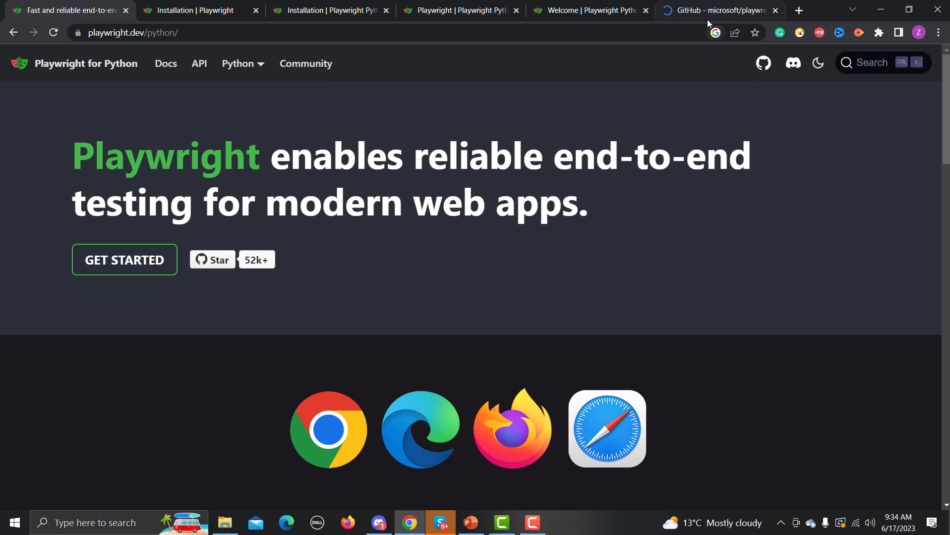
click(718, 10)
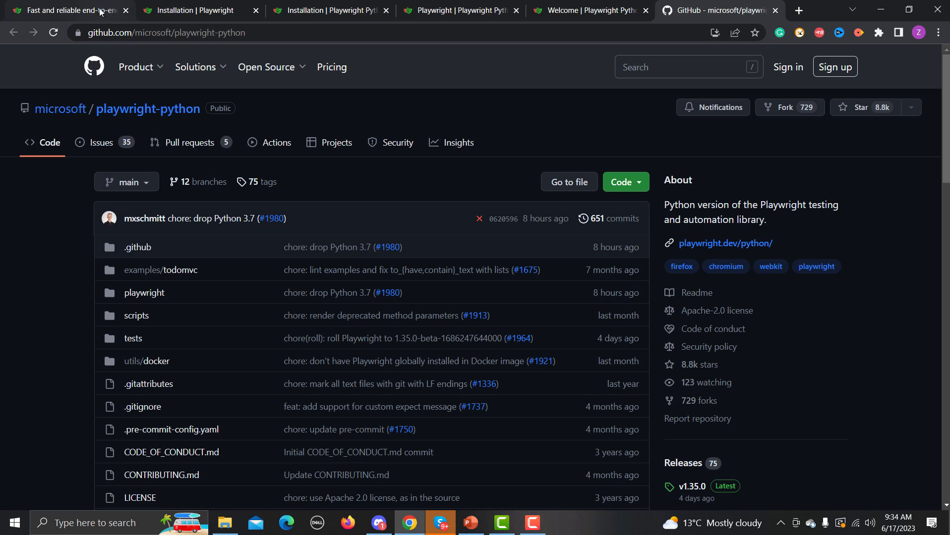
click(67, 10)
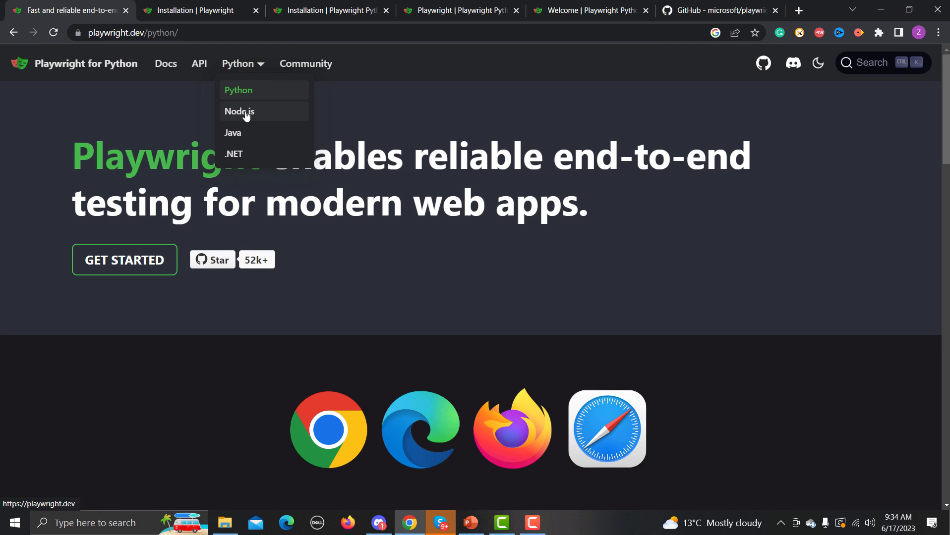
Step: Switch the site to Node.js and open the microsoft/playwright GitHub repository
click(240, 112)
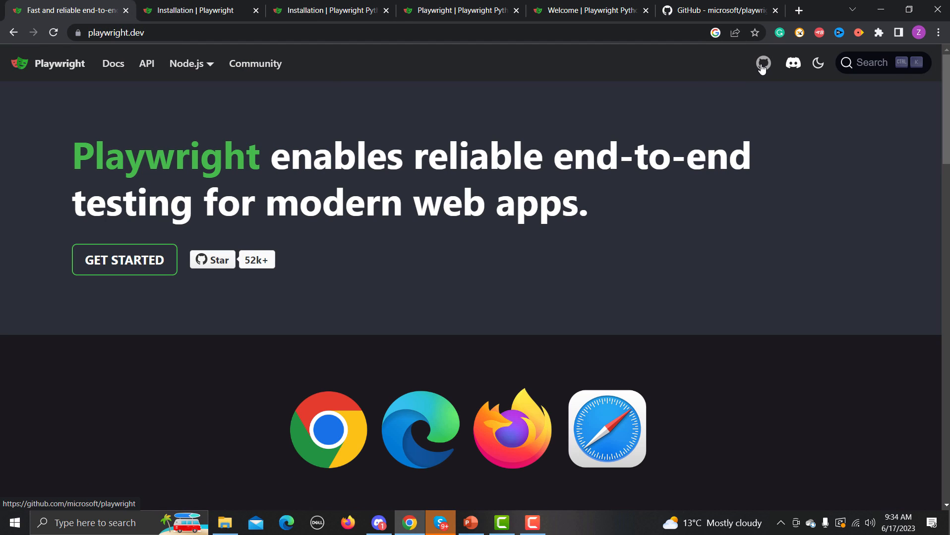
click(763, 63)
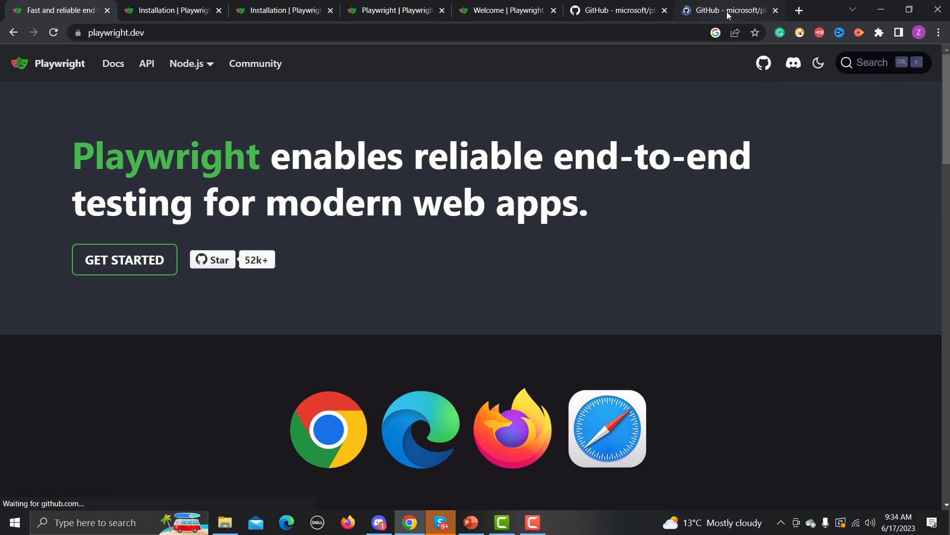
click(727, 10)
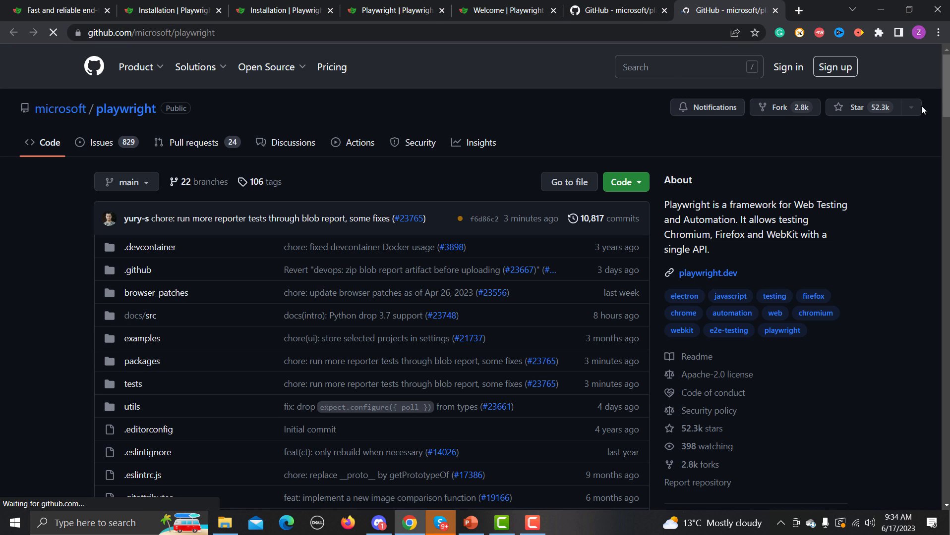
scroll(down, 3)
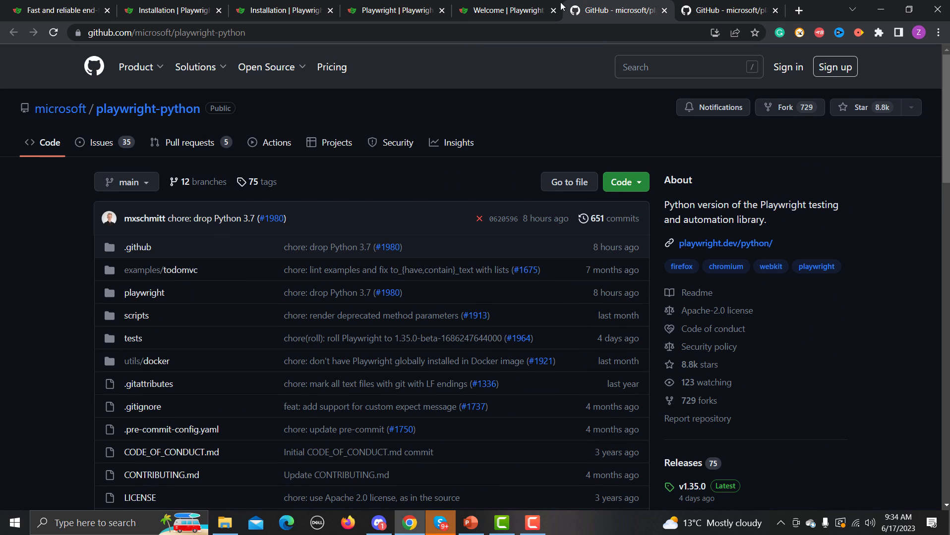
Step: From the homepage tab, open the navbar Discord link in a new tab
click(54, 10)
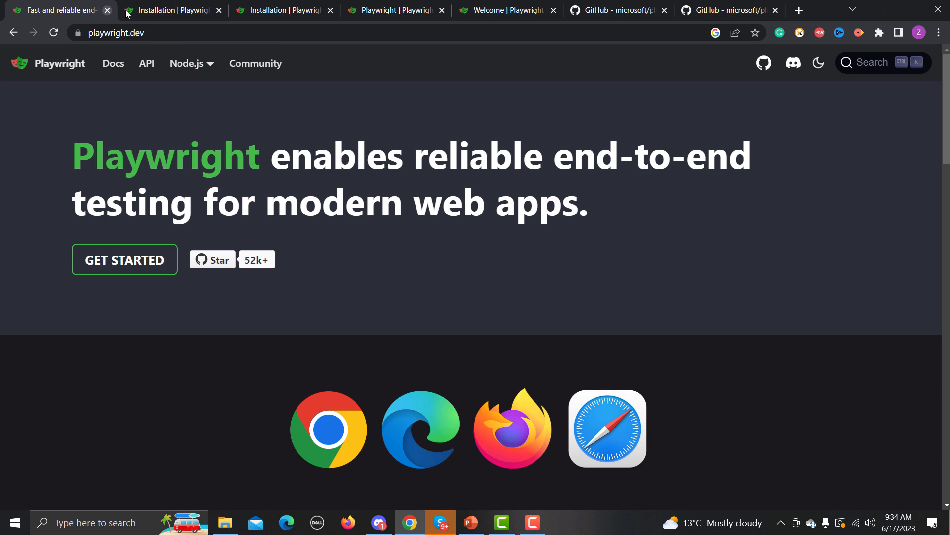
mouse_move(792, 63)
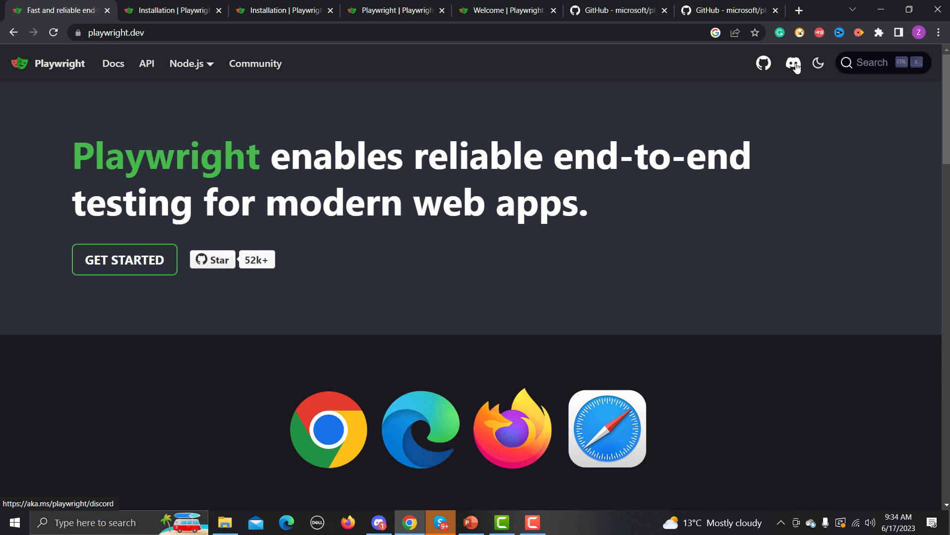
right_click(792, 63)
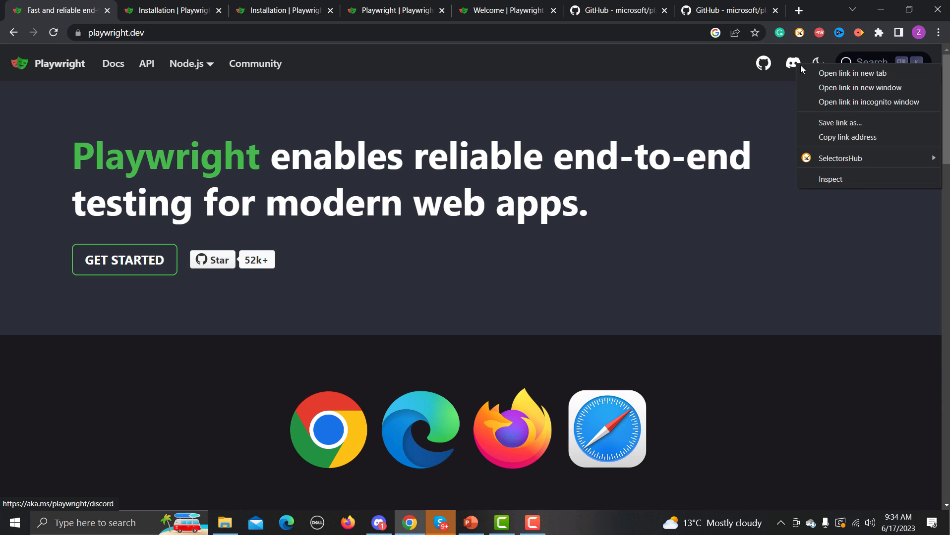
click(851, 73)
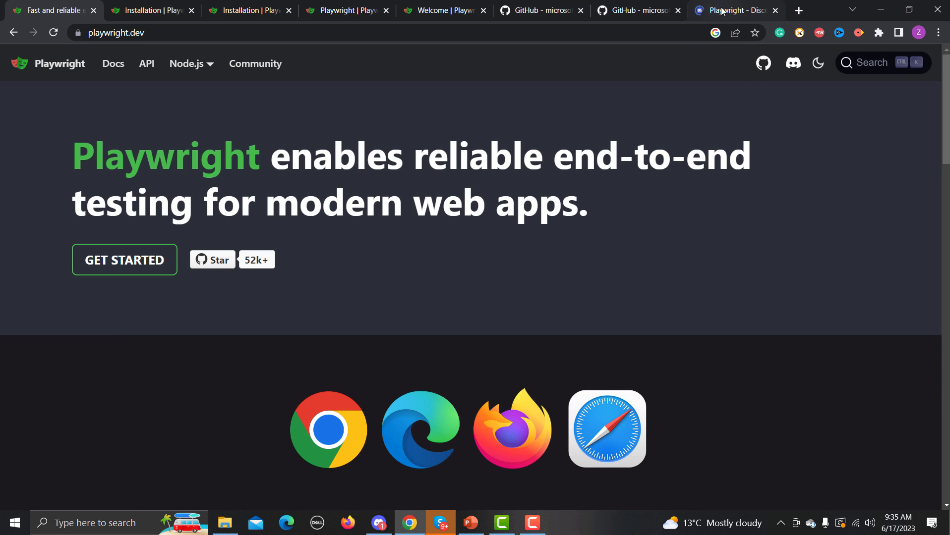
Step: On the Discord tab, click Join Server to launch the Discord app
click(734, 10)
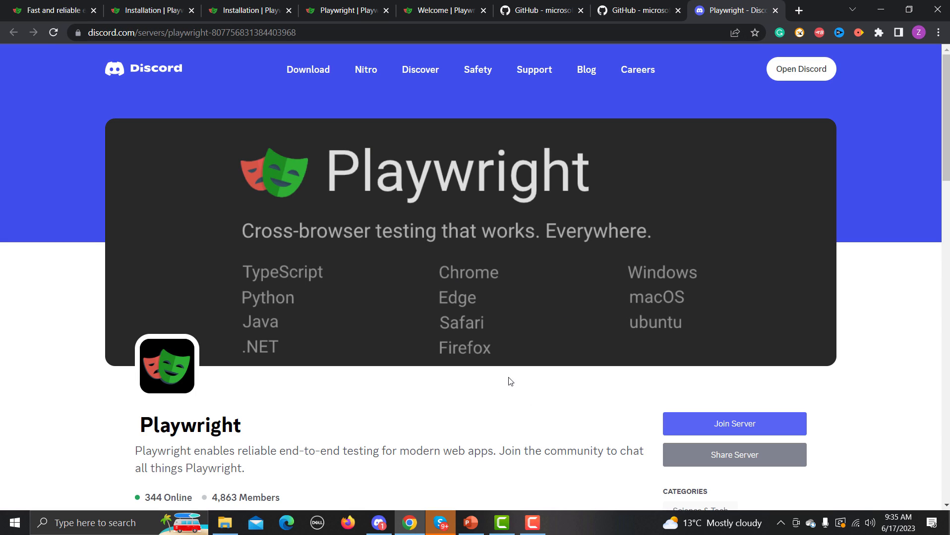
mouse_move(734, 424)
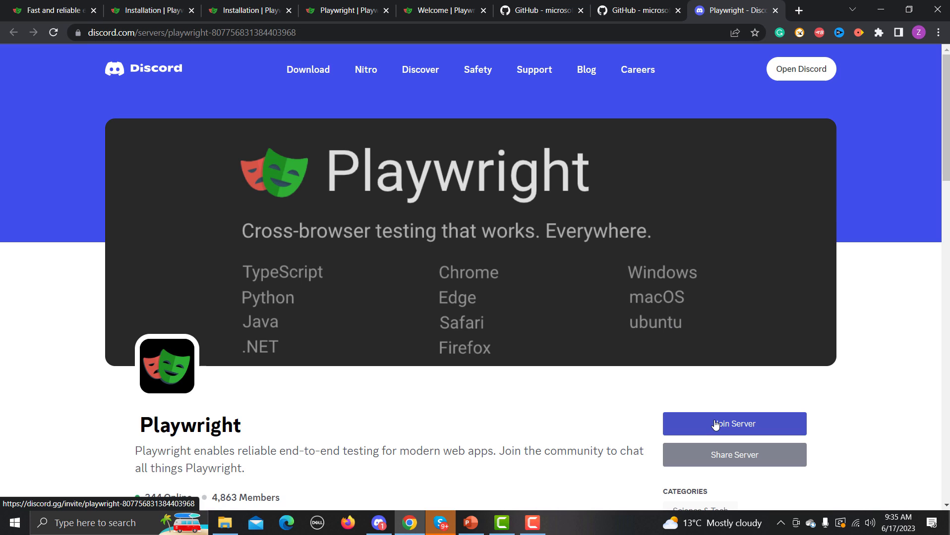
click(733, 424)
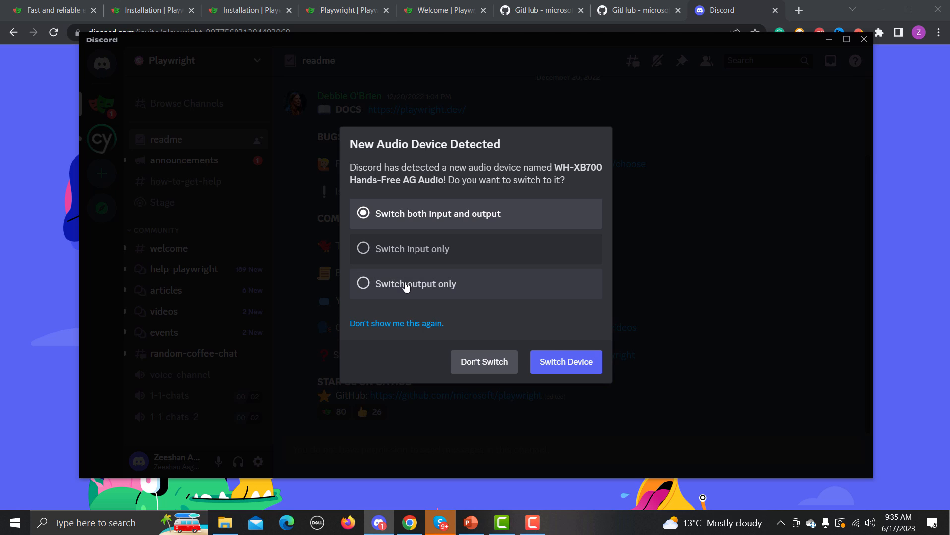
Step: Choose 'Switch output only' and confirm with Switch Device
click(363, 284)
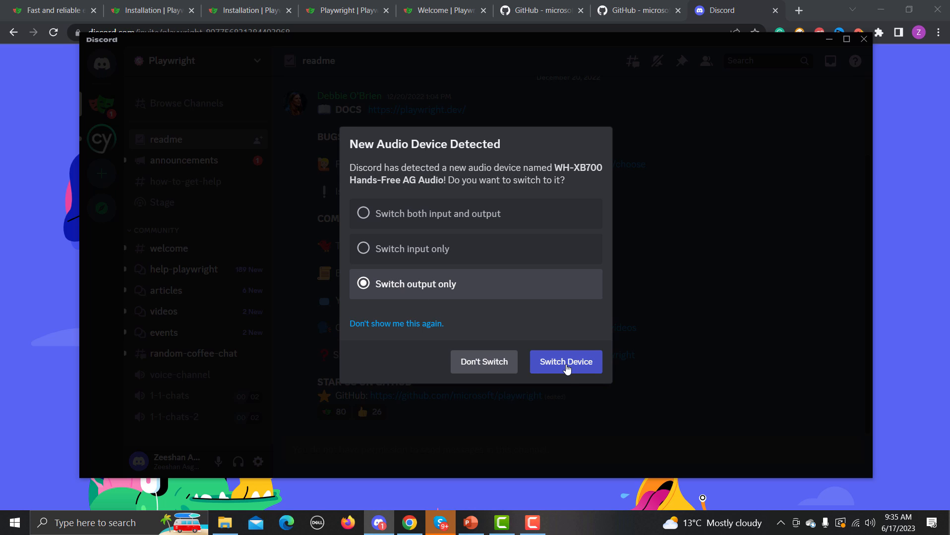
click(564, 362)
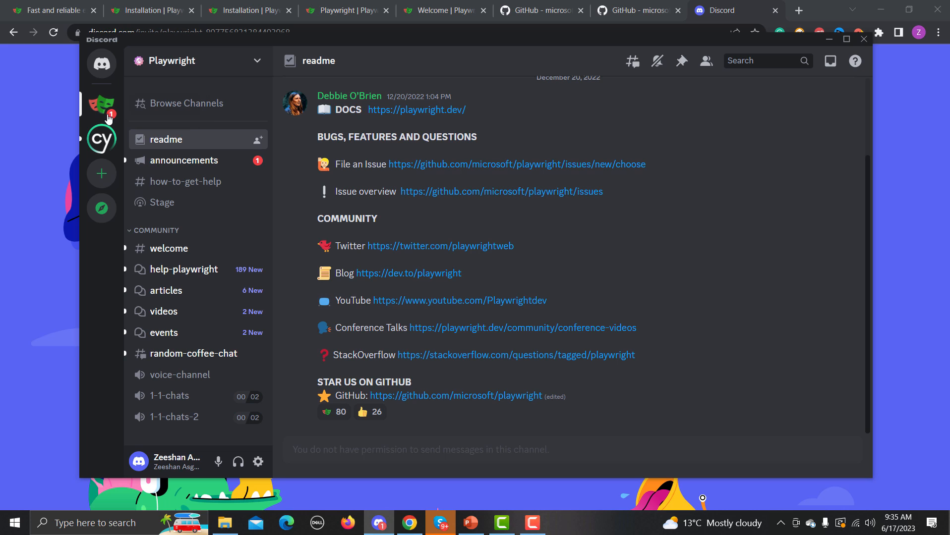
mouse_move(251, 283)
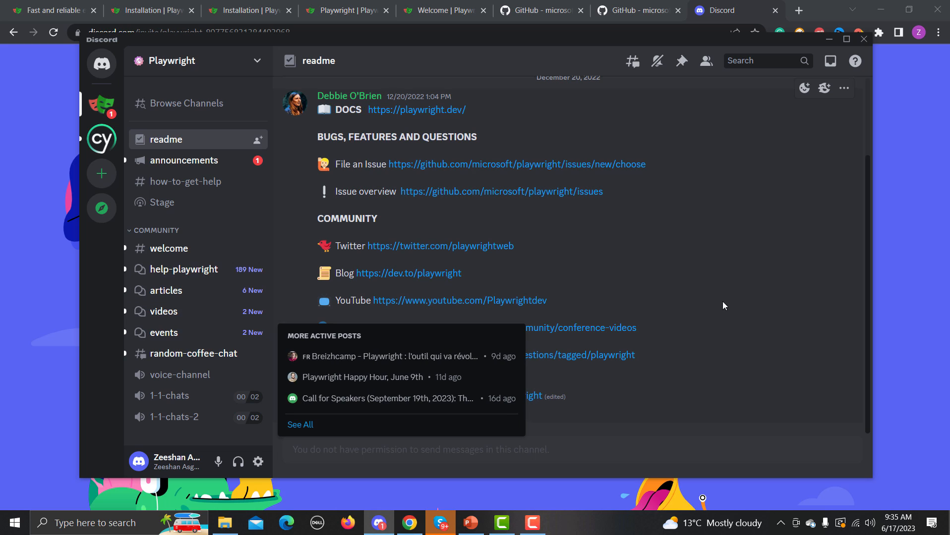
mouse_move(815, 92)
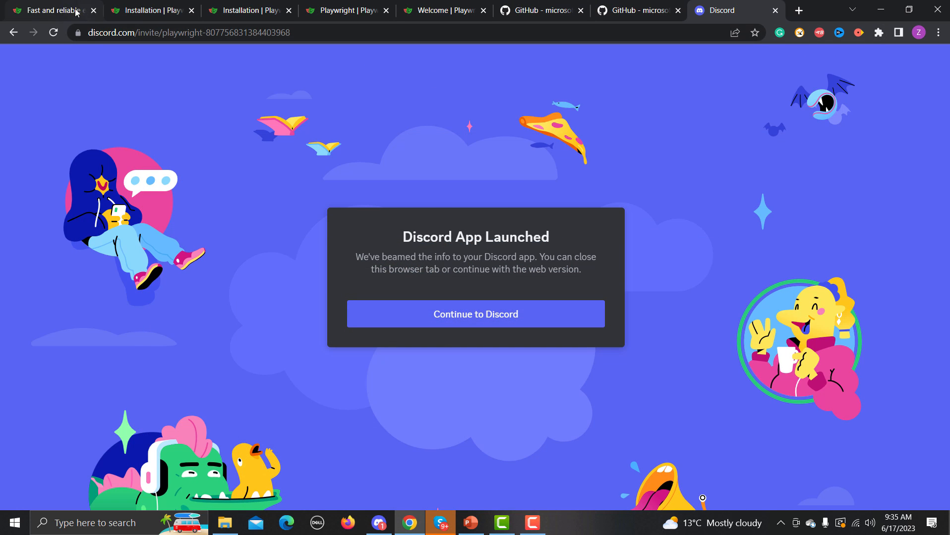
Step: On the homepage tab, toggle the site to light mode and back to dark
click(52, 11)
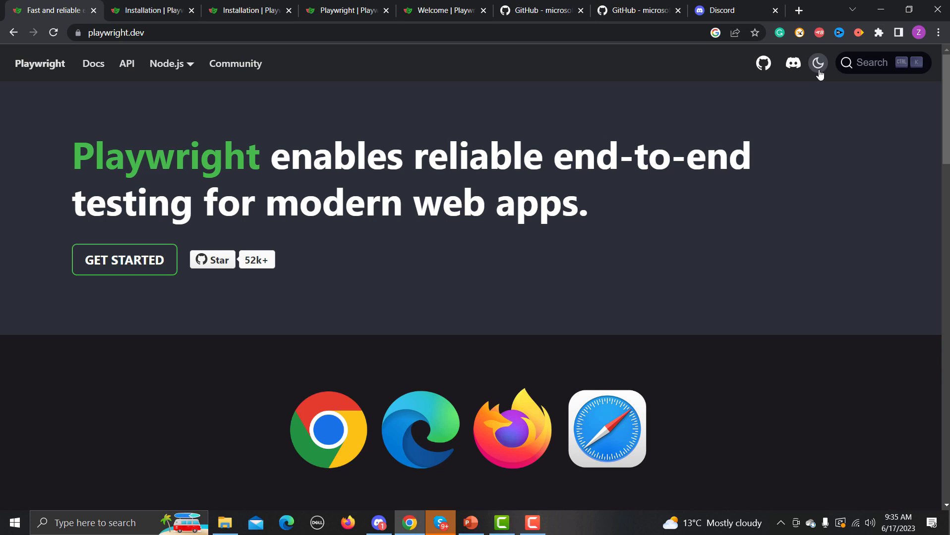
click(817, 63)
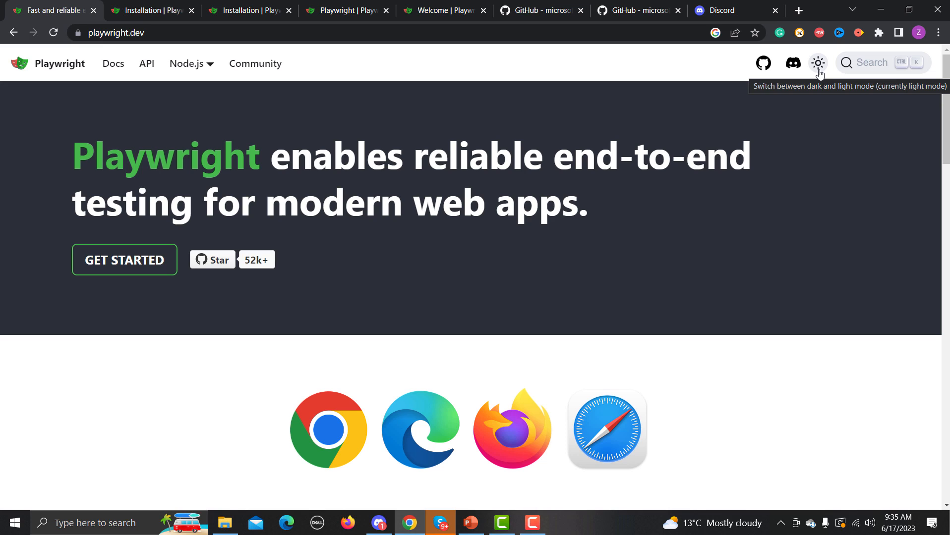
click(817, 62)
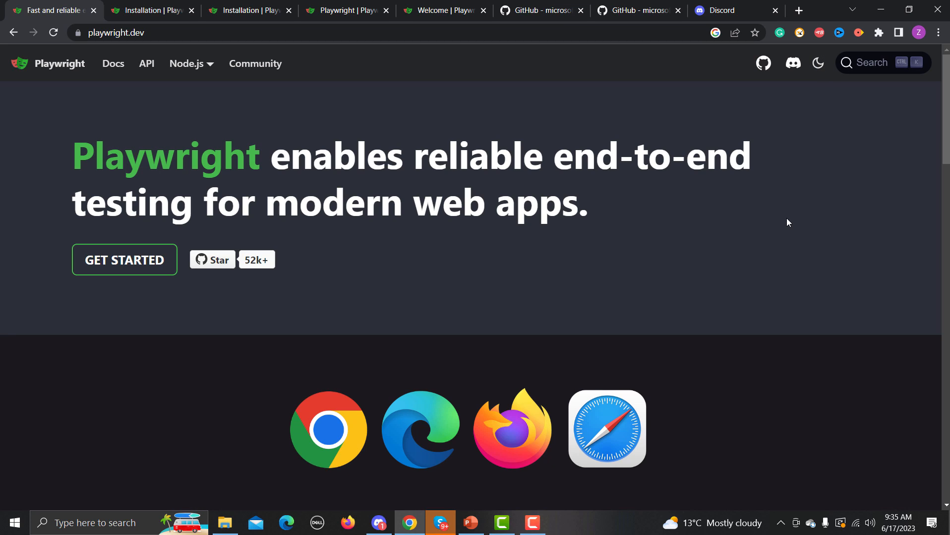
mouse_move(859, 82)
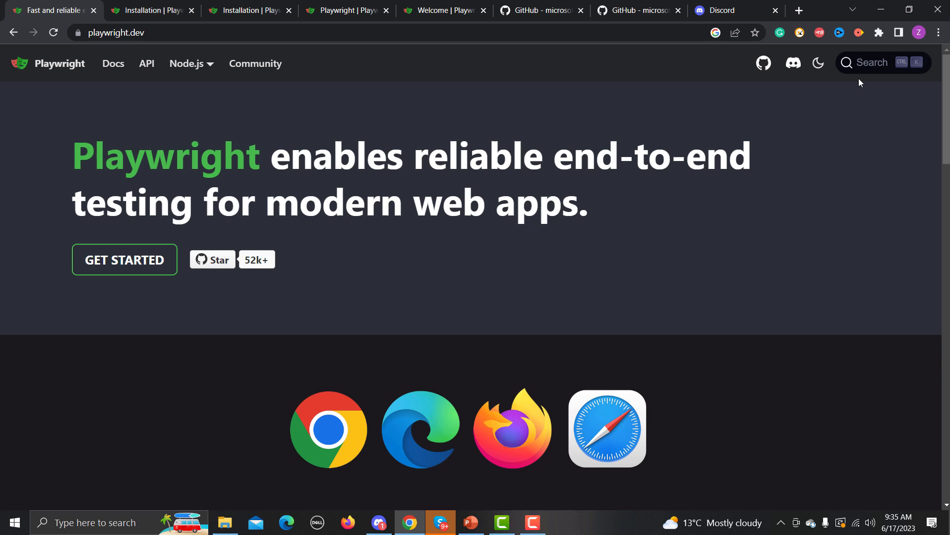
mouse_move(907, 164)
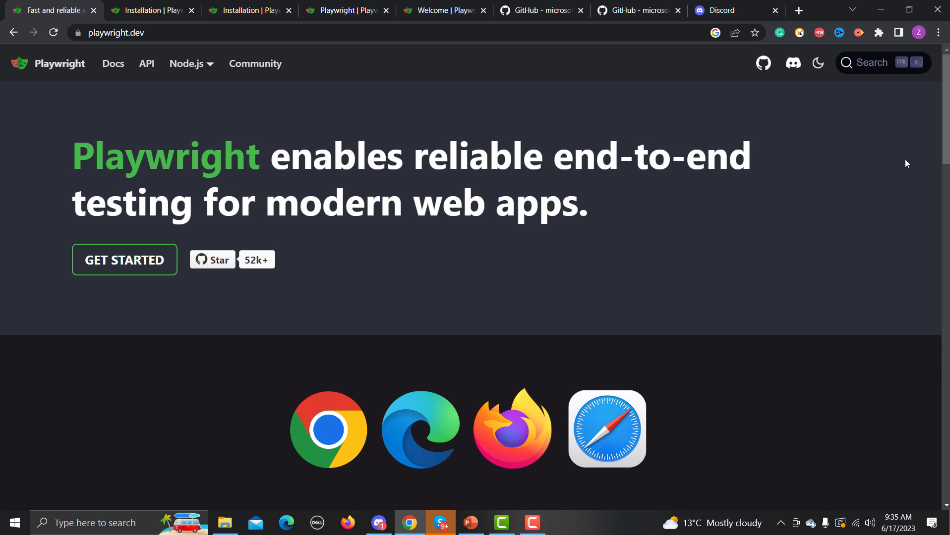
Step: Scroll into the Any browser • Any platform • One API section and highlight a phrase
scroll(down, 3)
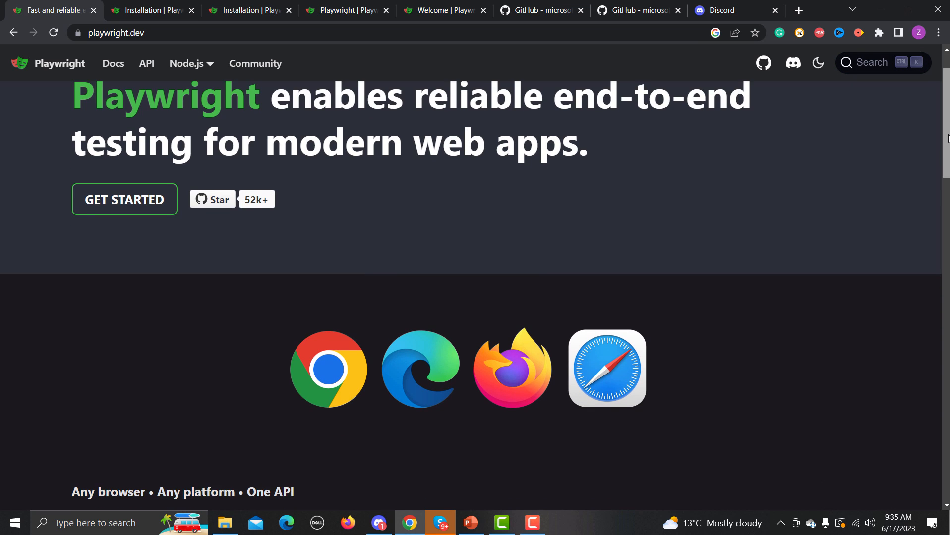
scroll(down, 3)
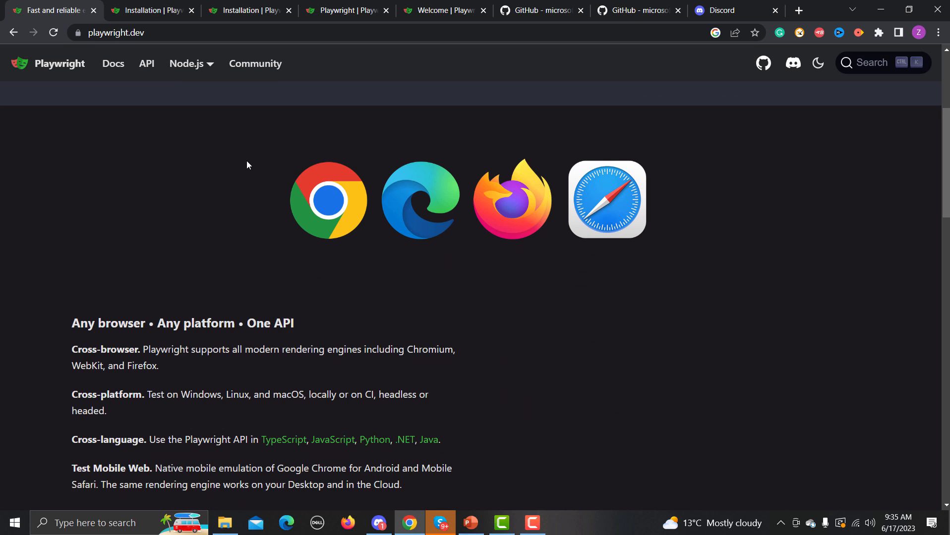
mouse_move(71, 327)
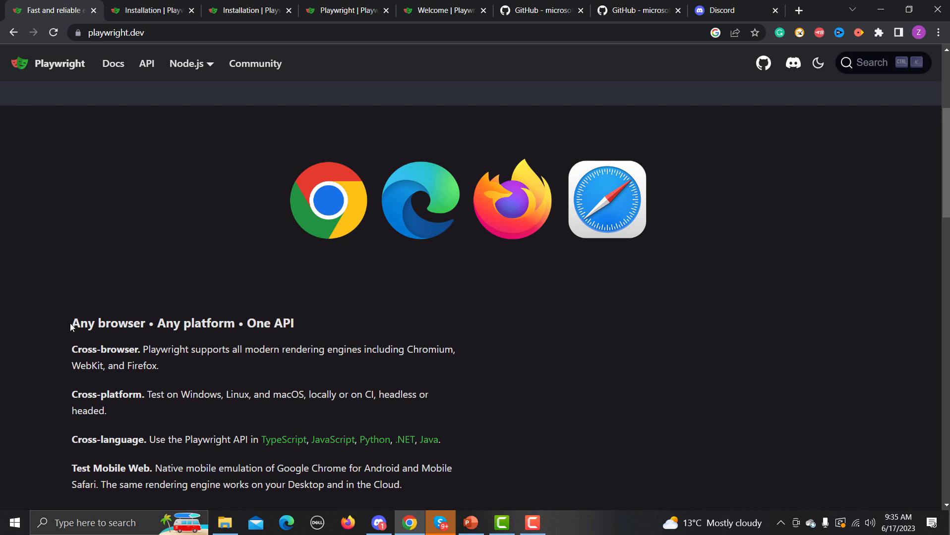
drag(71, 322, 175, 322)
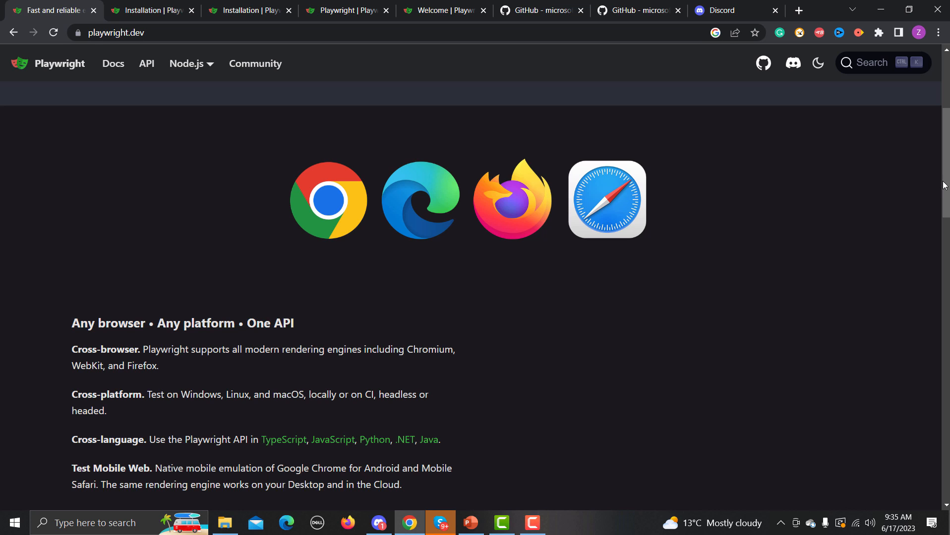
scroll(down, 3)
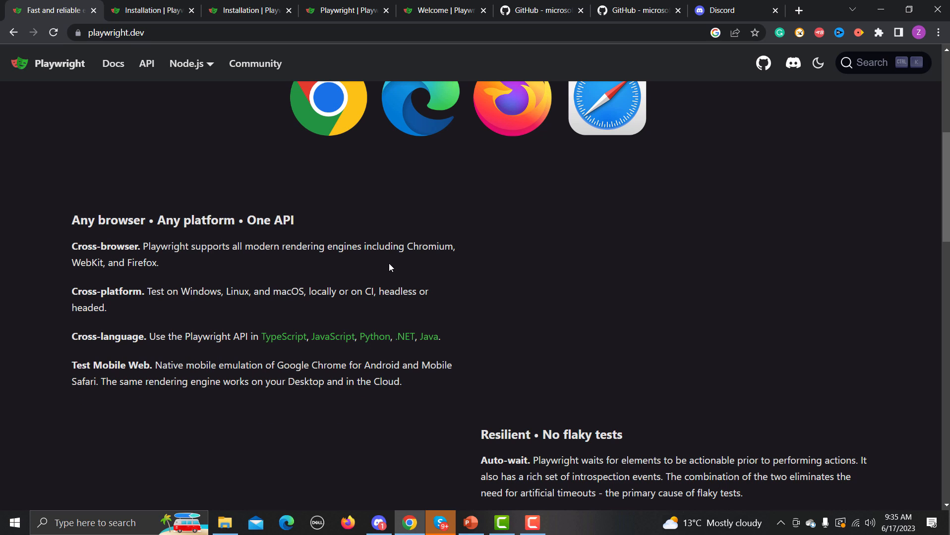
mouse_move(336, 261)
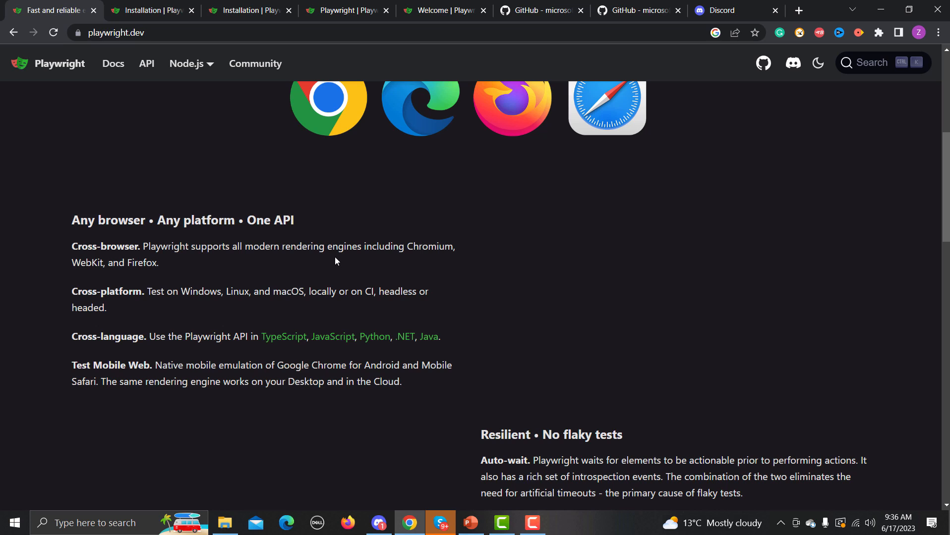
mouse_move(223, 273)
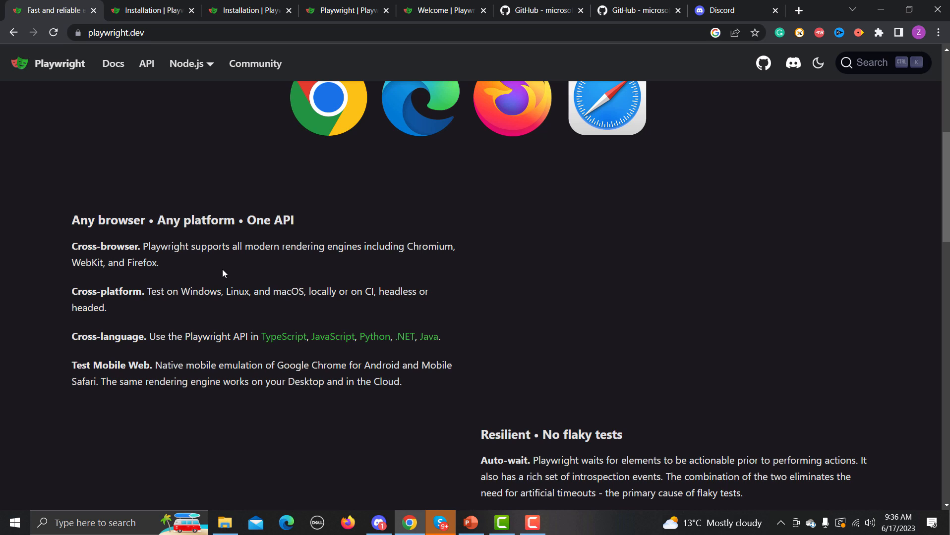
mouse_move(200, 303)
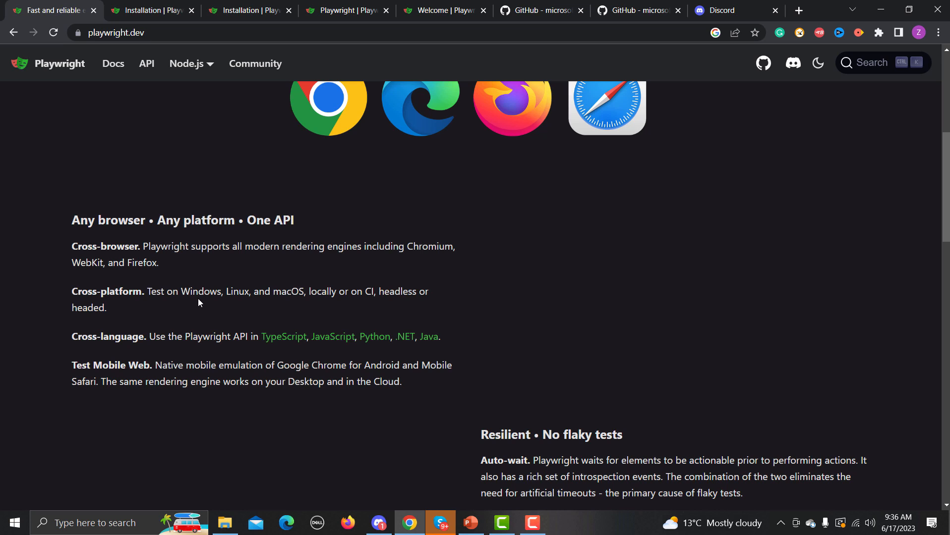
Step: Highlight the Cross-platform operating systems and native mobile emulation phrase, then clear the selection
drag(198, 291, 307, 291)
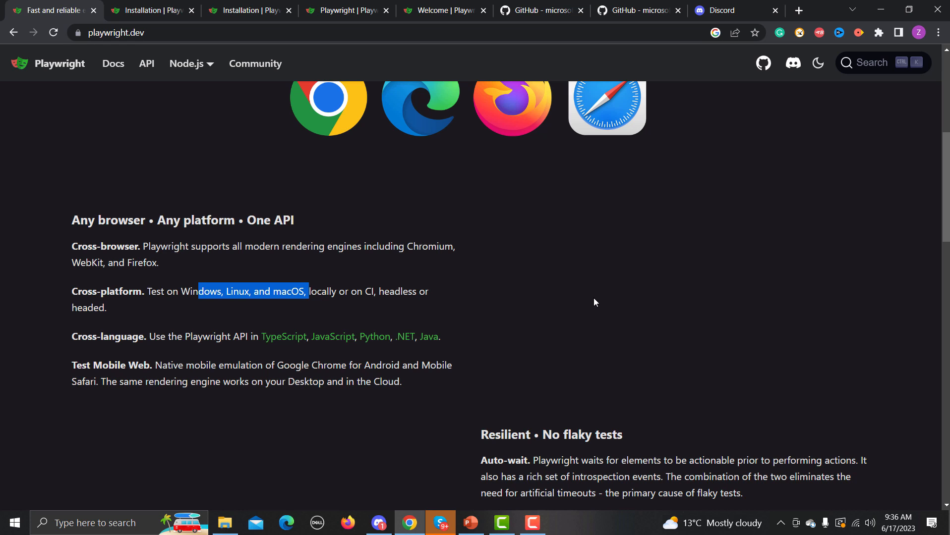
mouse_move(942, 210)
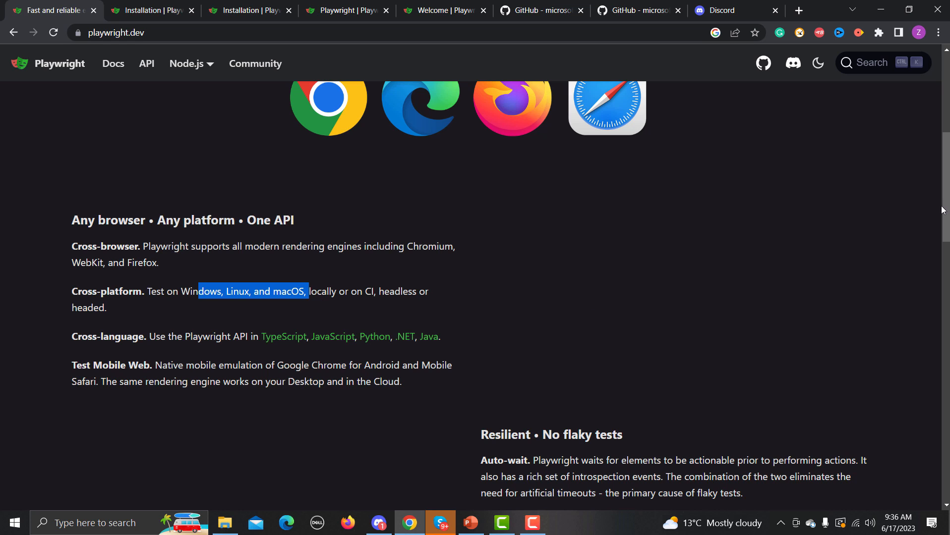
scroll(down, 3)
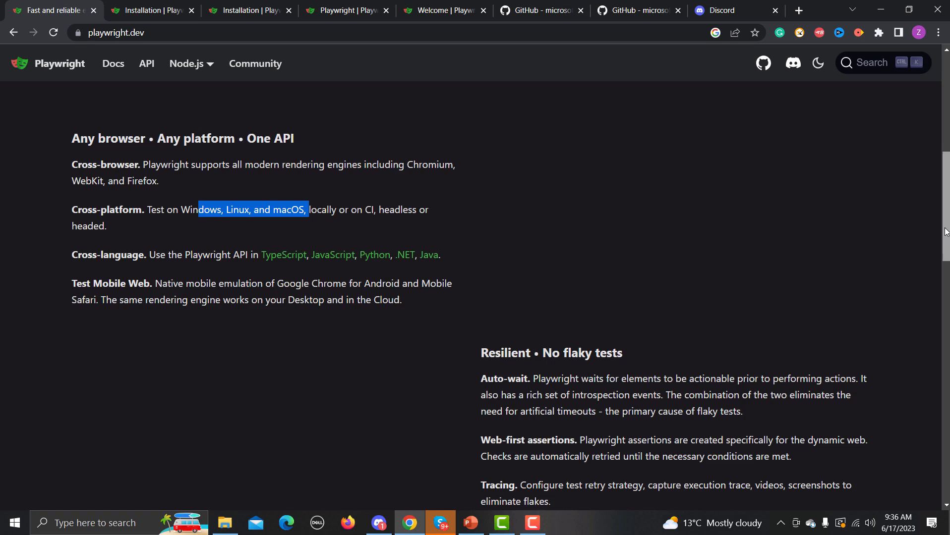
scroll(down, 3)
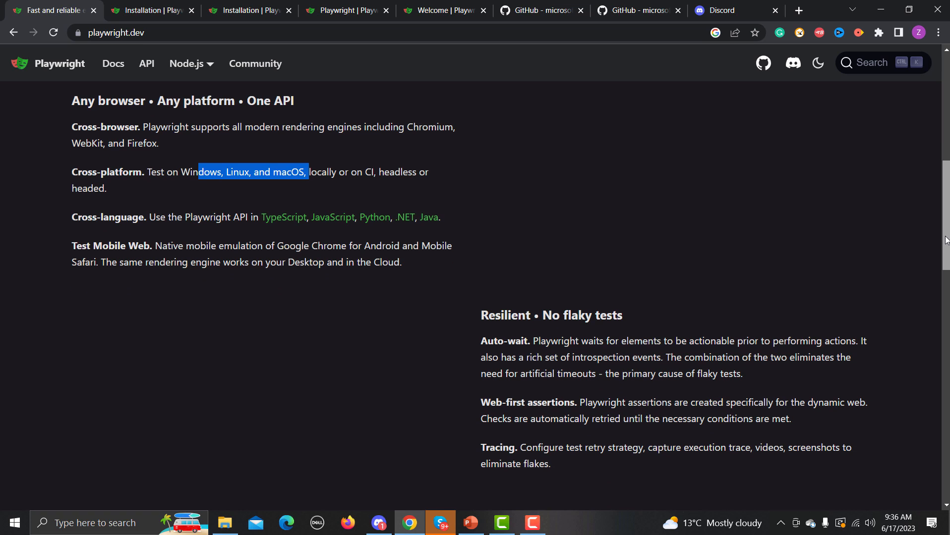
scroll(down, 3)
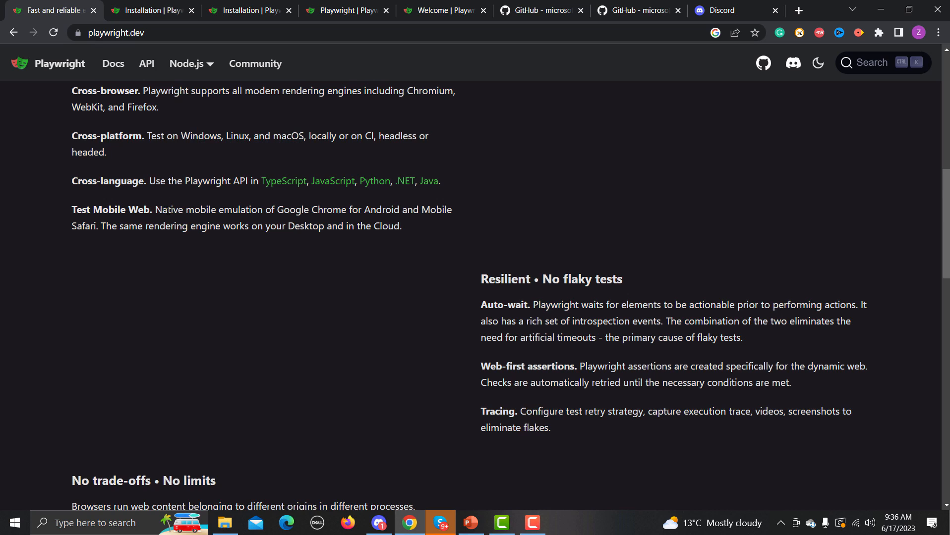
drag(163, 209, 351, 210)
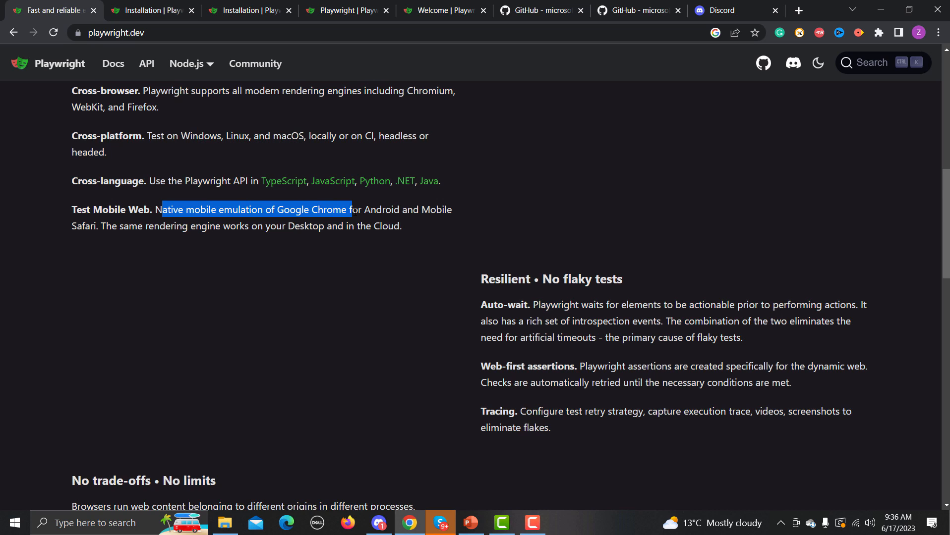
click(340, 277)
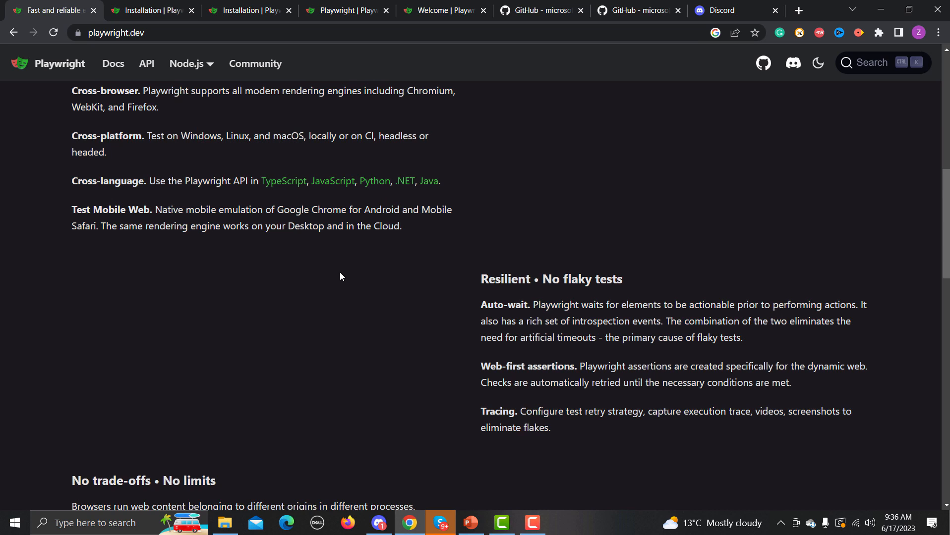
mouse_move(835, 227)
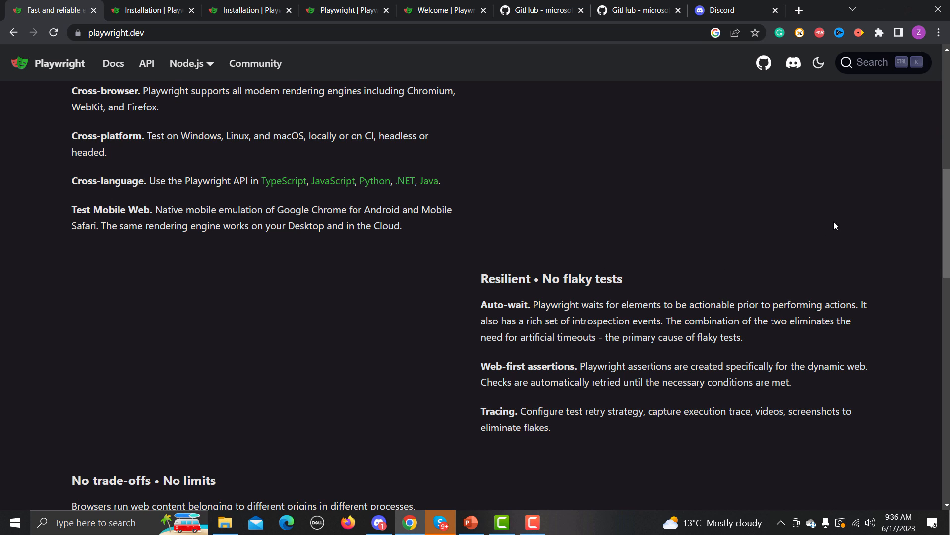
Step: Highlight the Web-first assertions heading and retry description, then scroll to No trade-offs
scroll(down, 3)
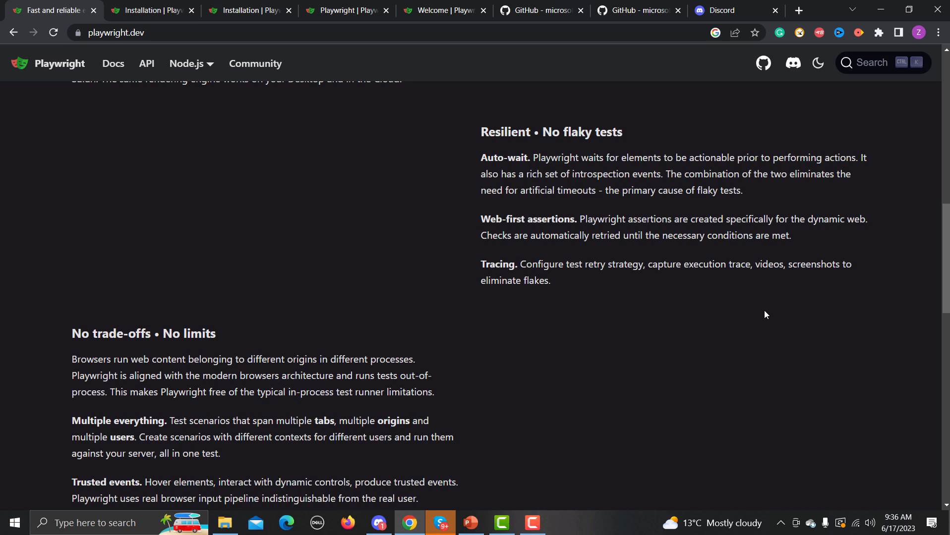
mouse_move(455, 172)
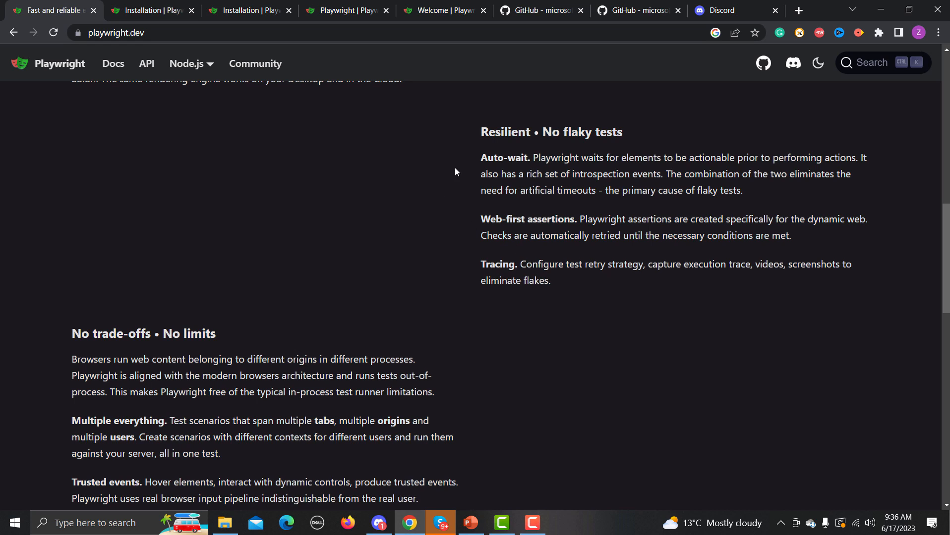
drag(481, 131, 513, 158)
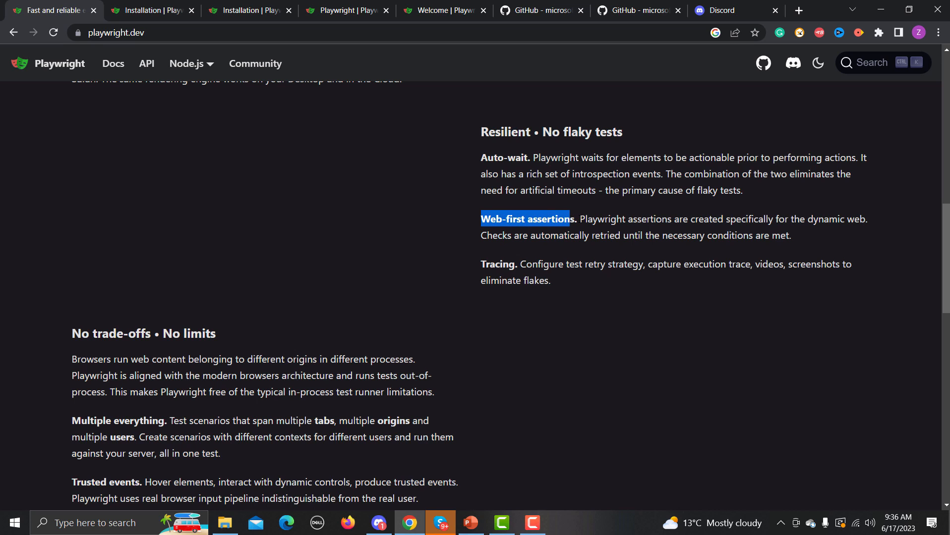
drag(570, 219, 790, 236)
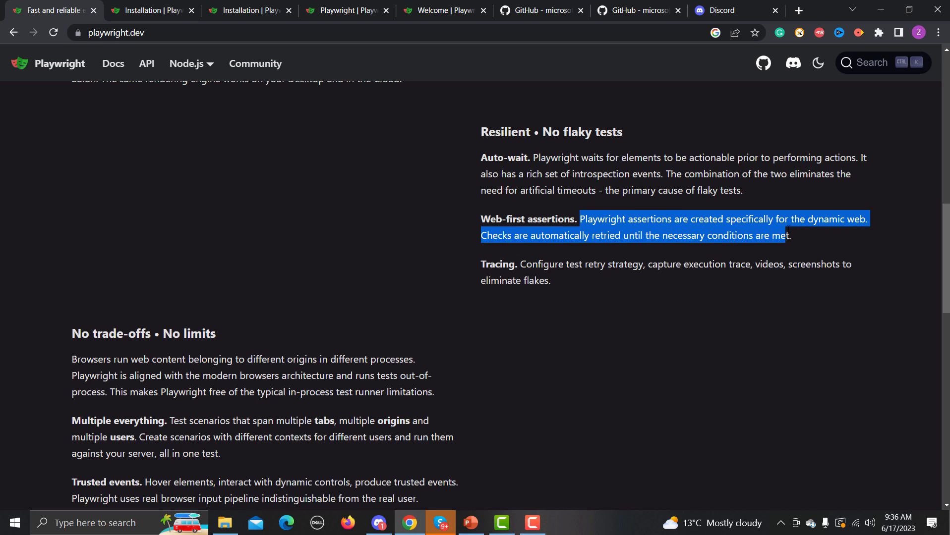
drag(788, 236, 866, 218)
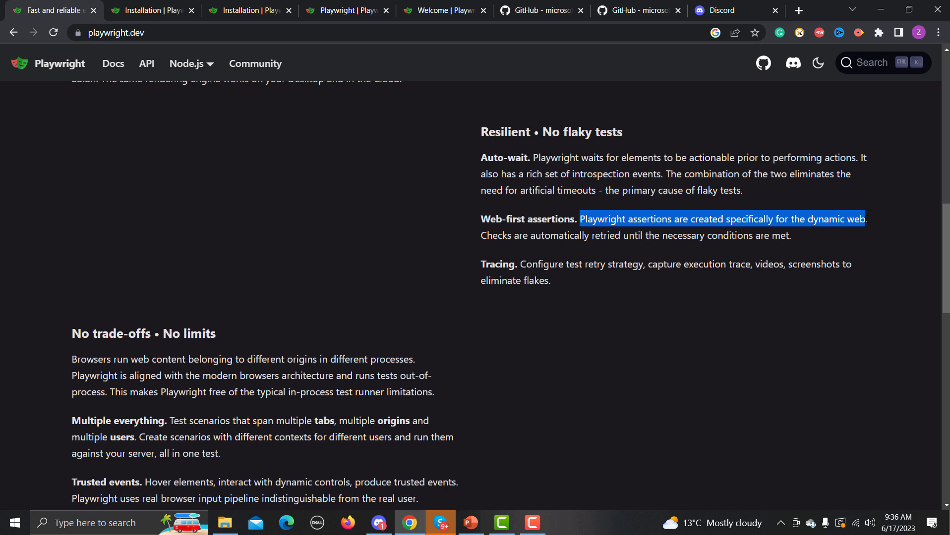
drag(866, 219, 583, 235)
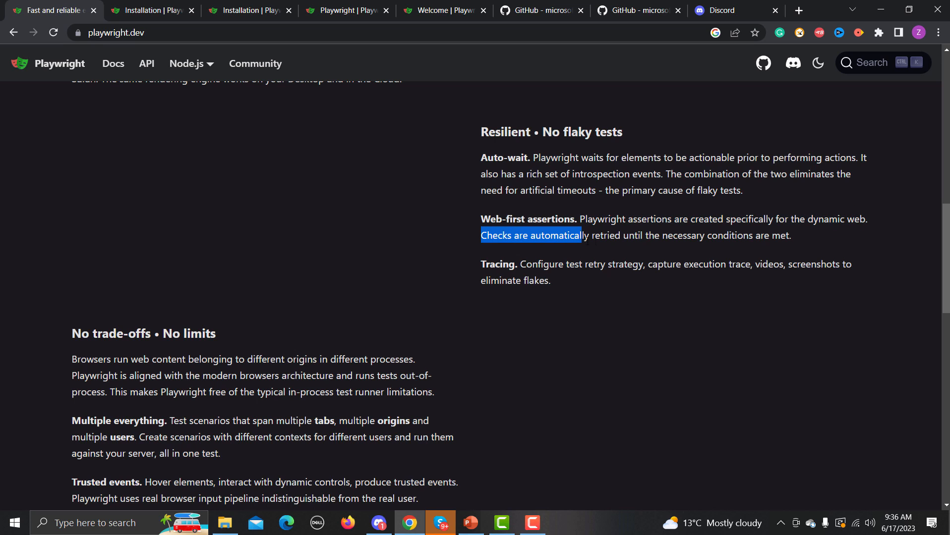
drag(581, 235, 696, 236)
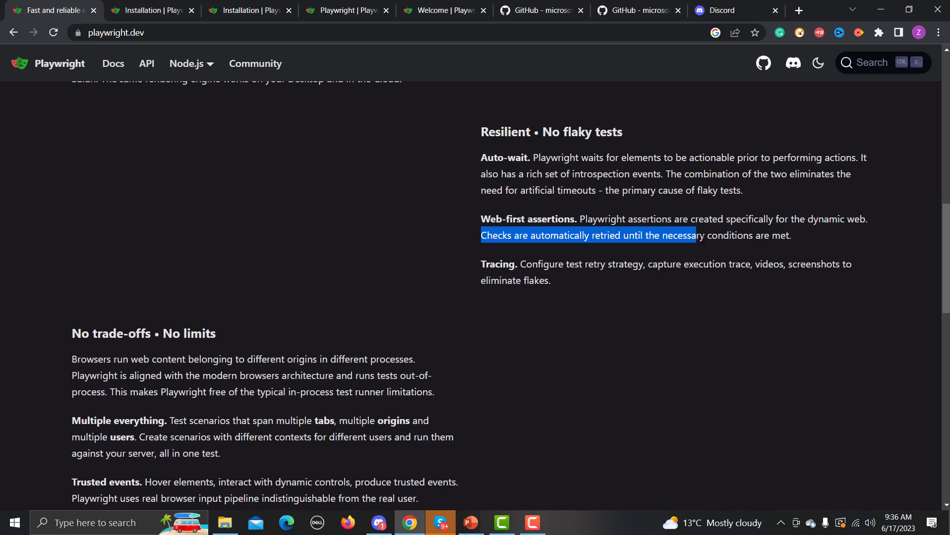
click(574, 285)
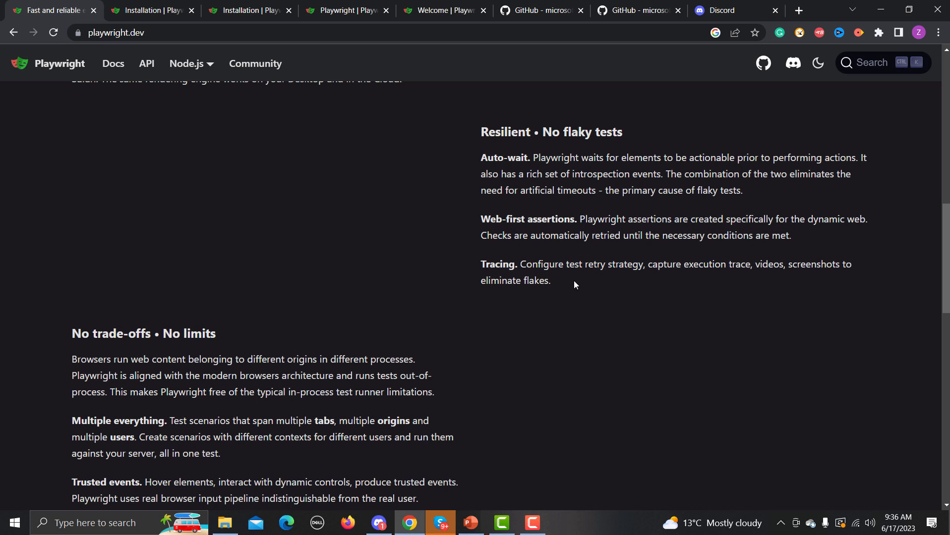
mouse_move(570, 327)
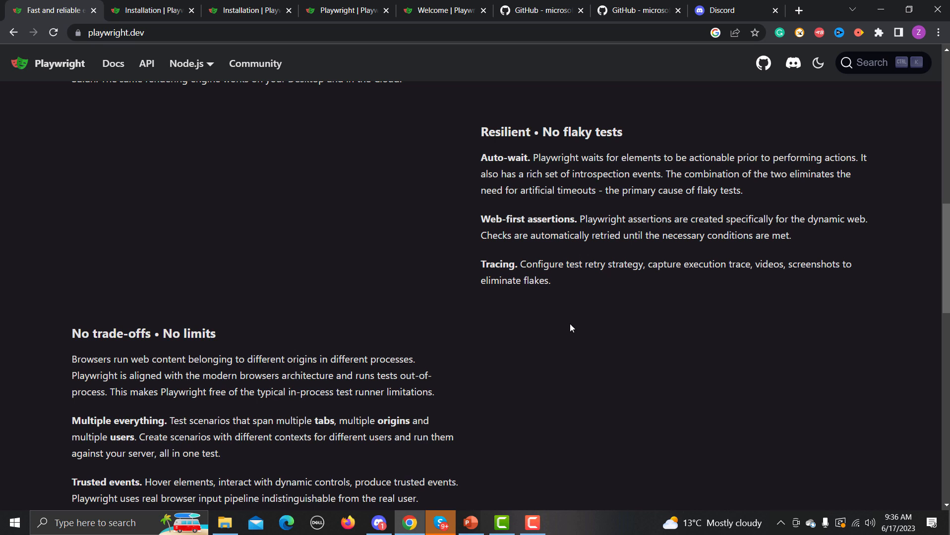
scroll(down, 3)
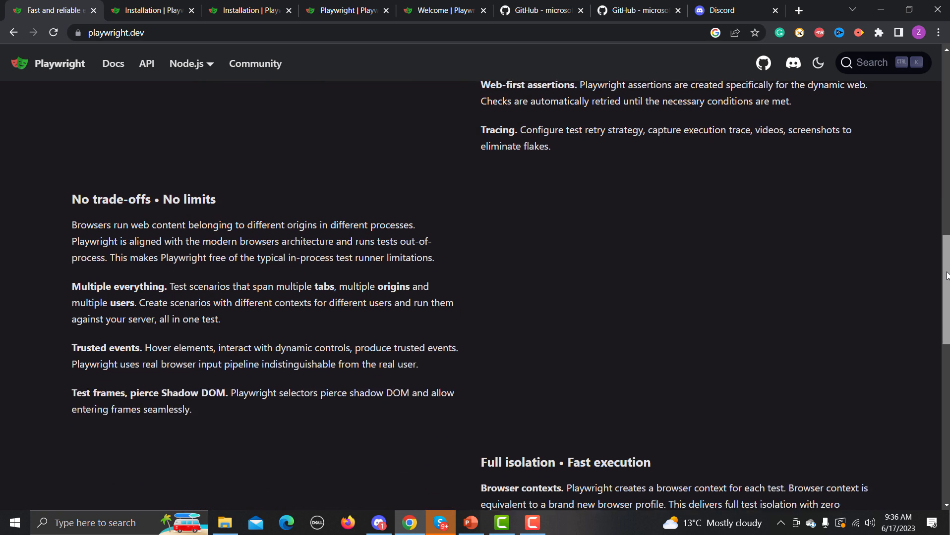
Step: Read the No trade-offs • No limits points, highlighting the dynamic-controls phrase, then scroll to Full isolation
scroll(down, 3)
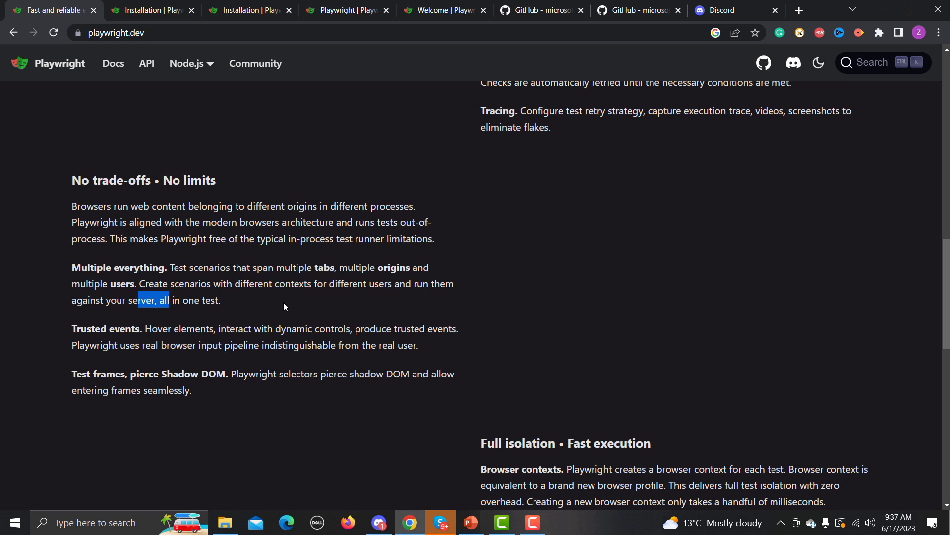
mouse_move(280, 310)
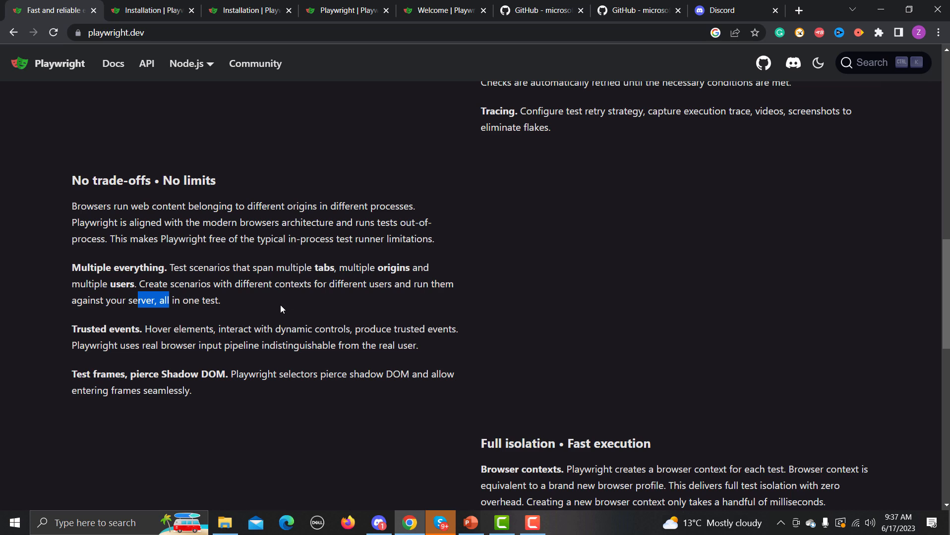
click(280, 309)
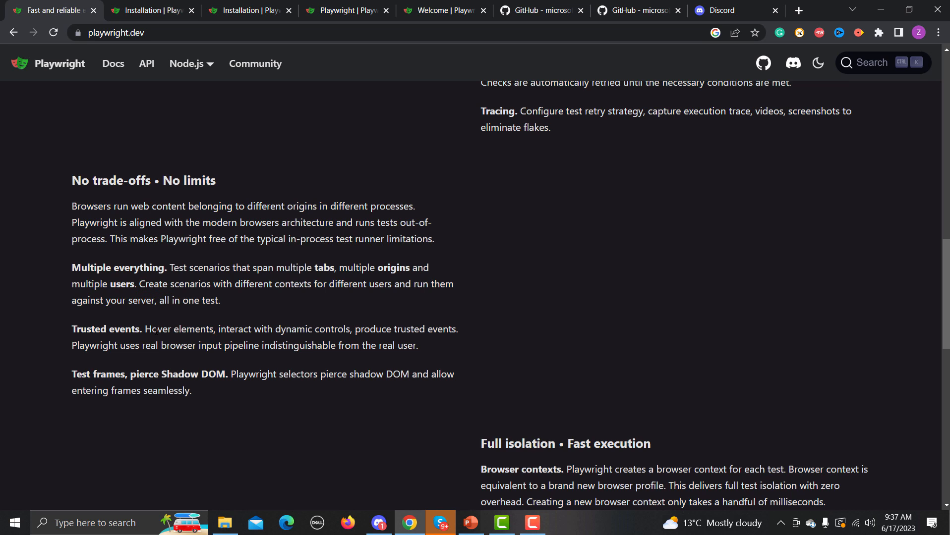
drag(229, 328, 286, 328)
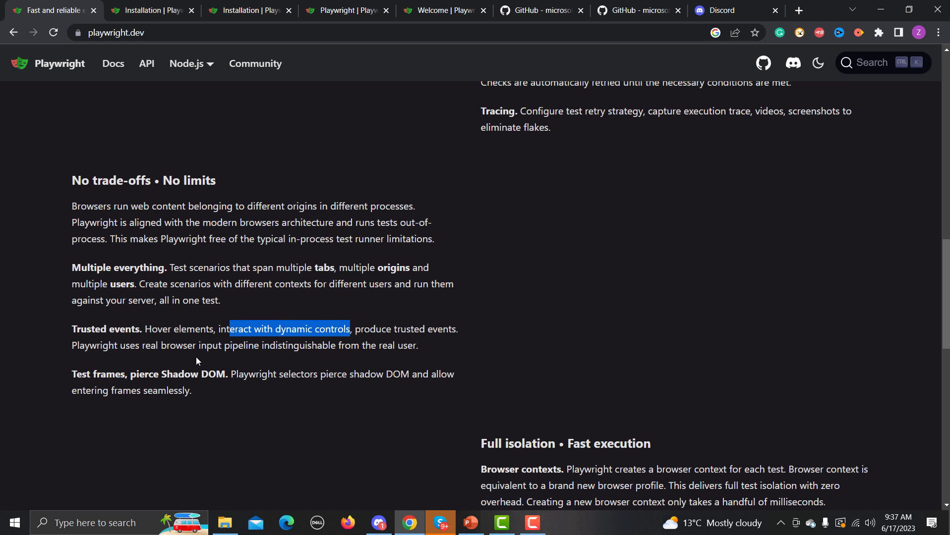
click(209, 404)
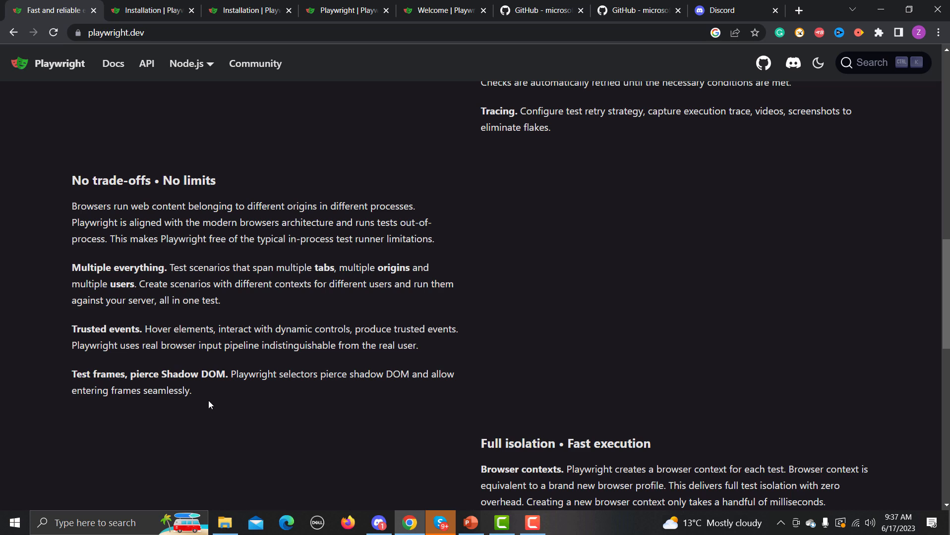
mouse_move(202, 404)
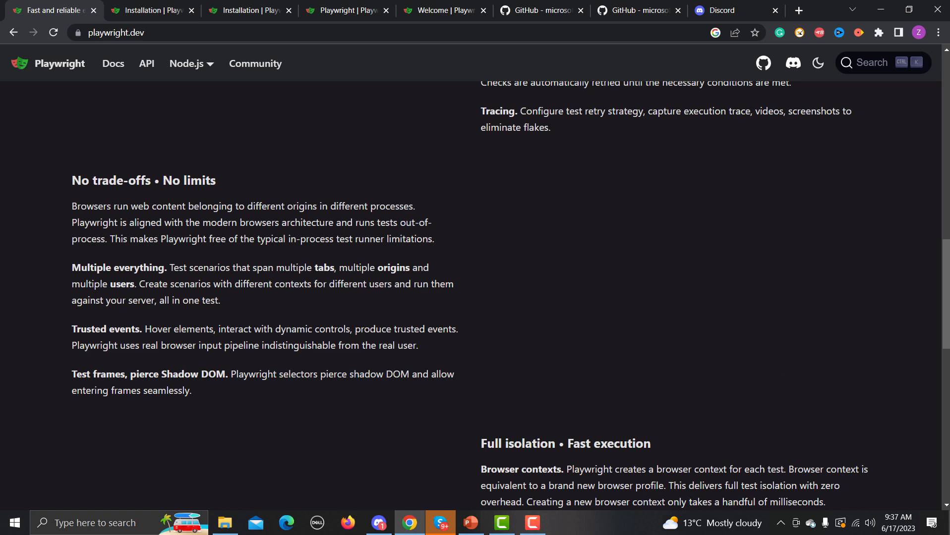
scroll(down, 3)
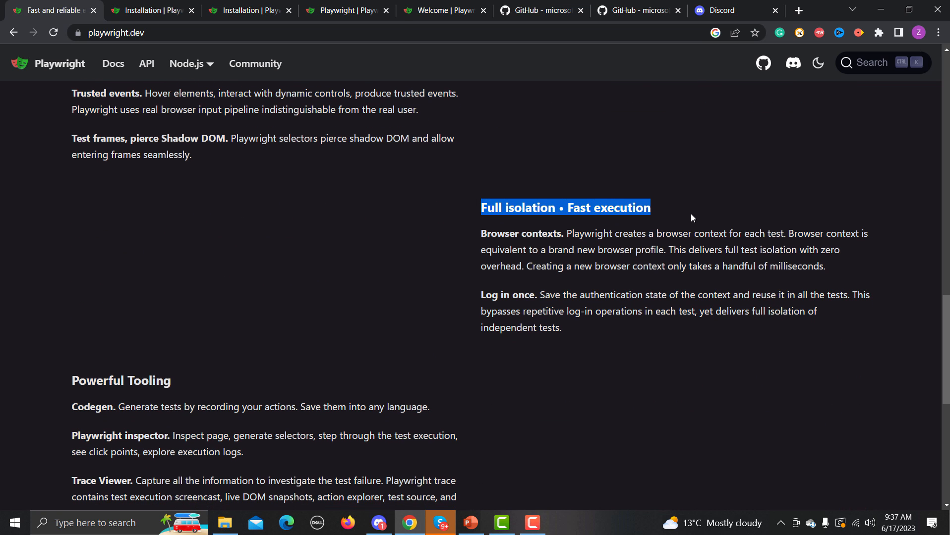
Step: Highlight the Log in once feature name, then scroll down to Powerful Tooling
click(635, 343)
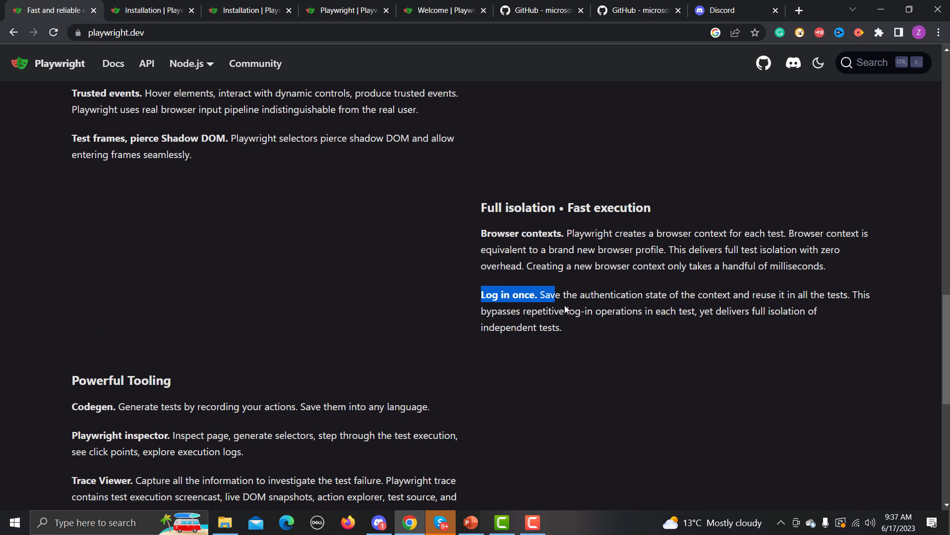
scroll(down, 3)
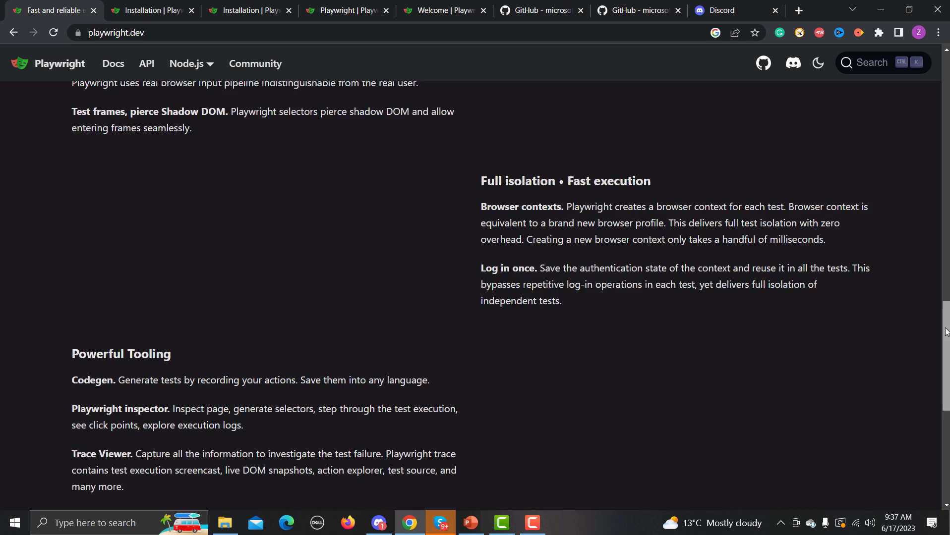
scroll(down, 3)
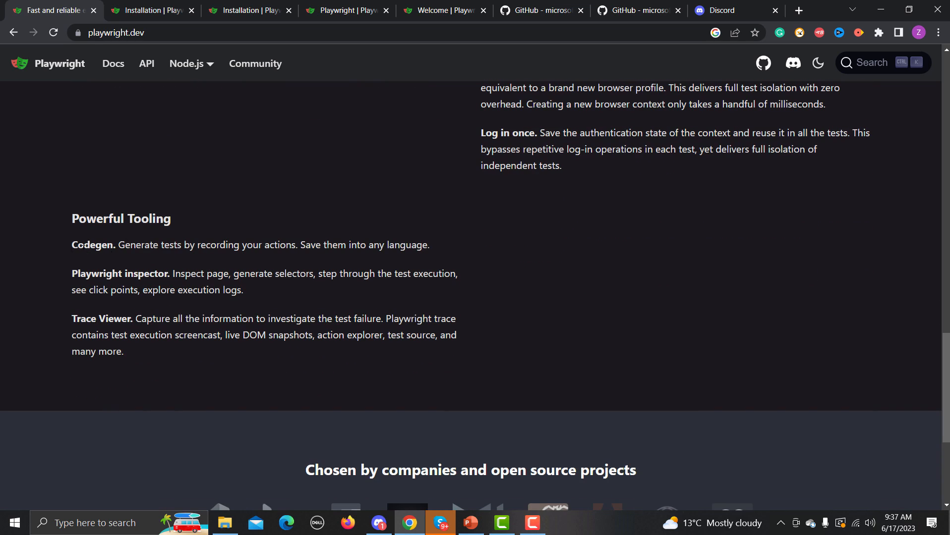
drag(119, 245, 278, 245)
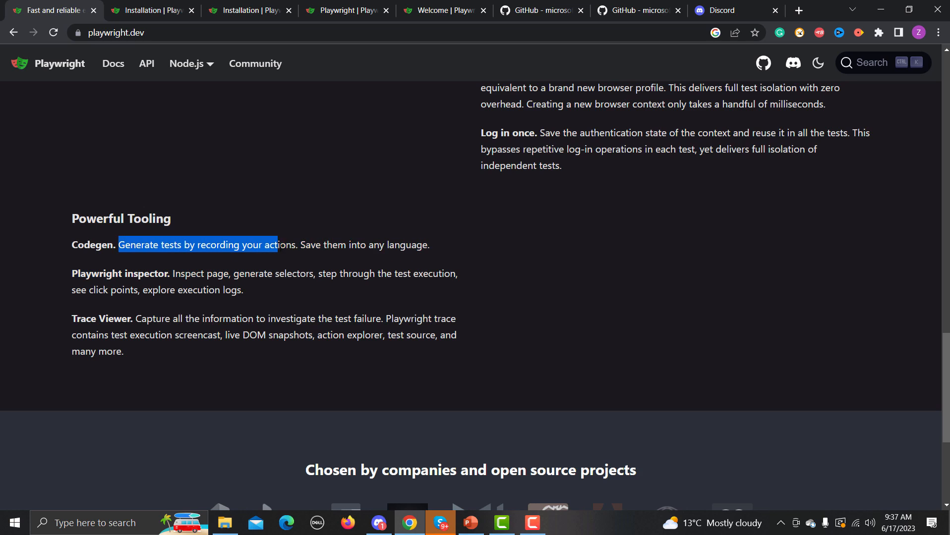
drag(278, 244, 439, 249)
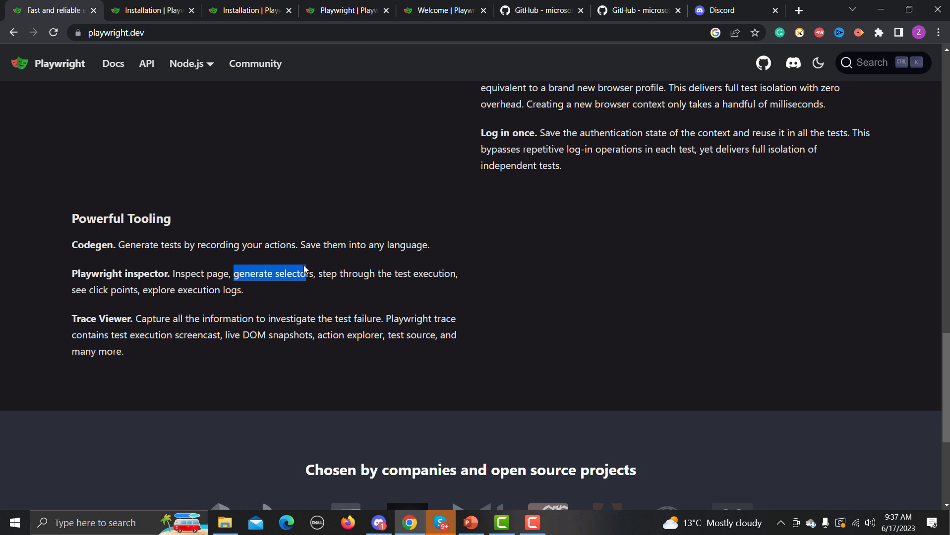
drag(309, 273, 342, 298)
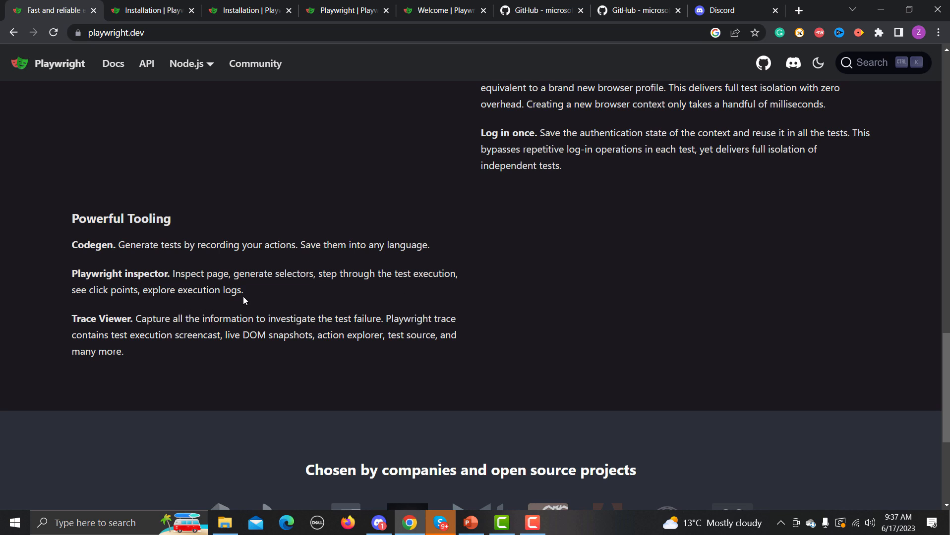
mouse_move(233, 308)
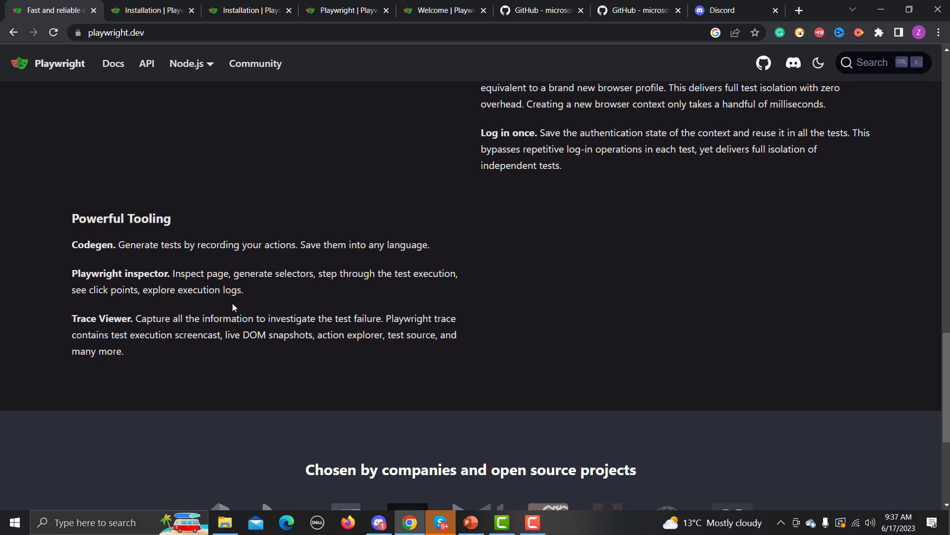
drag(219, 319, 350, 319)
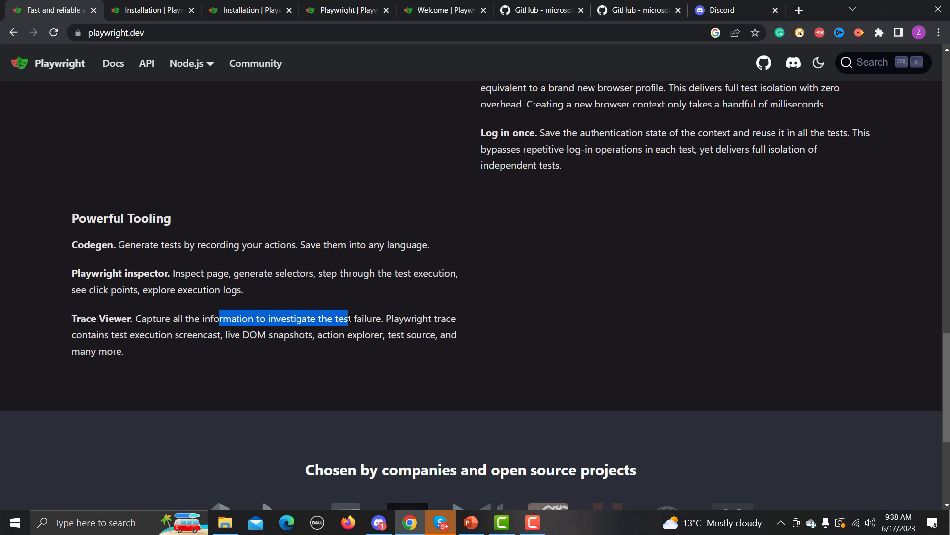
click(156, 332)
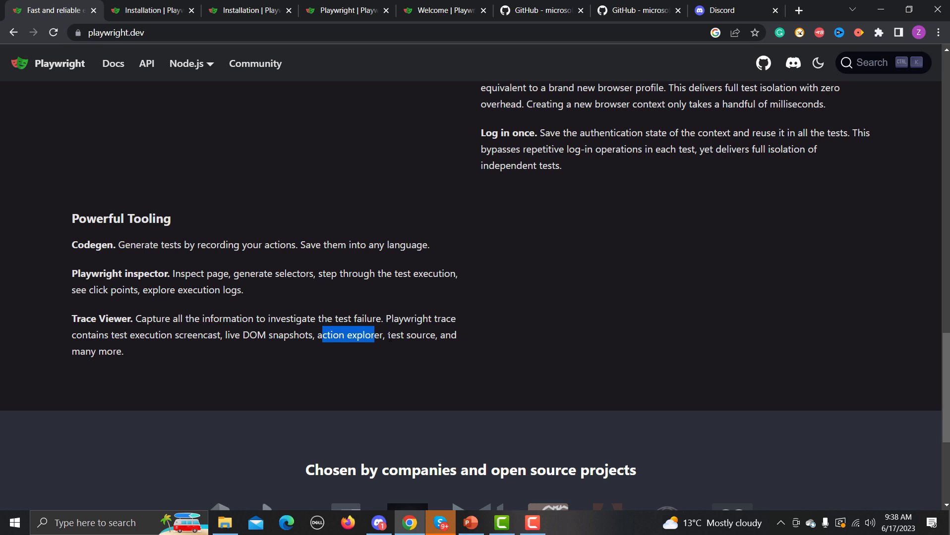
drag(322, 335, 88, 351)
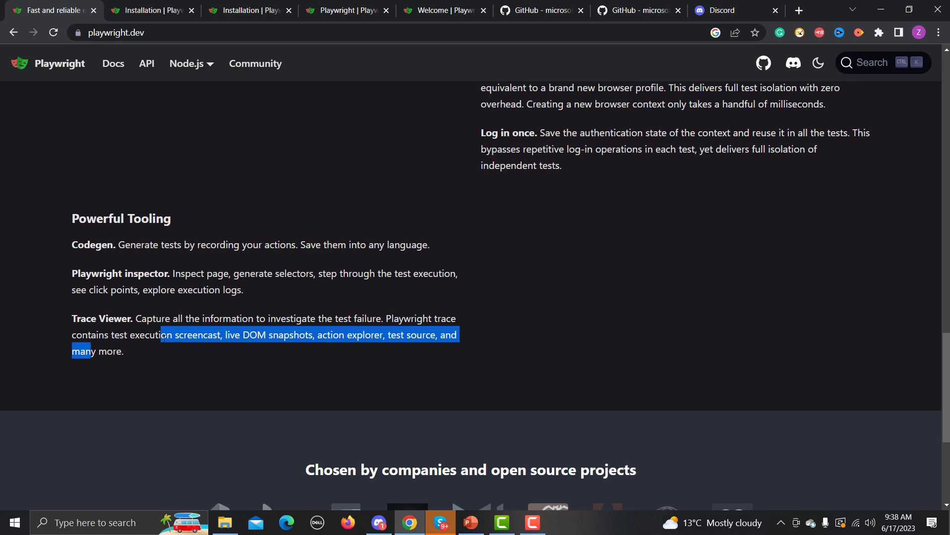
click(186, 353)
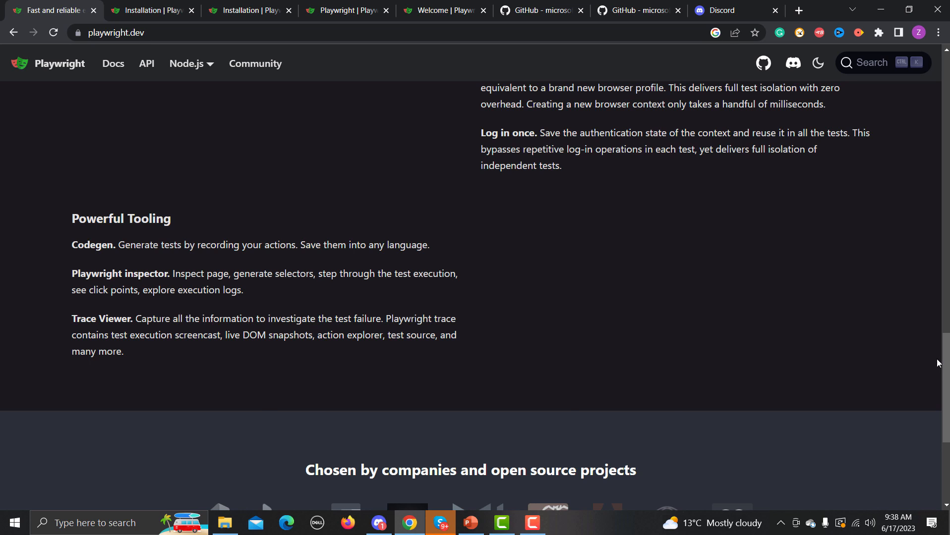
Step: Scroll the page to show the Any browser • Any platform • One API section
scroll(down, 3)
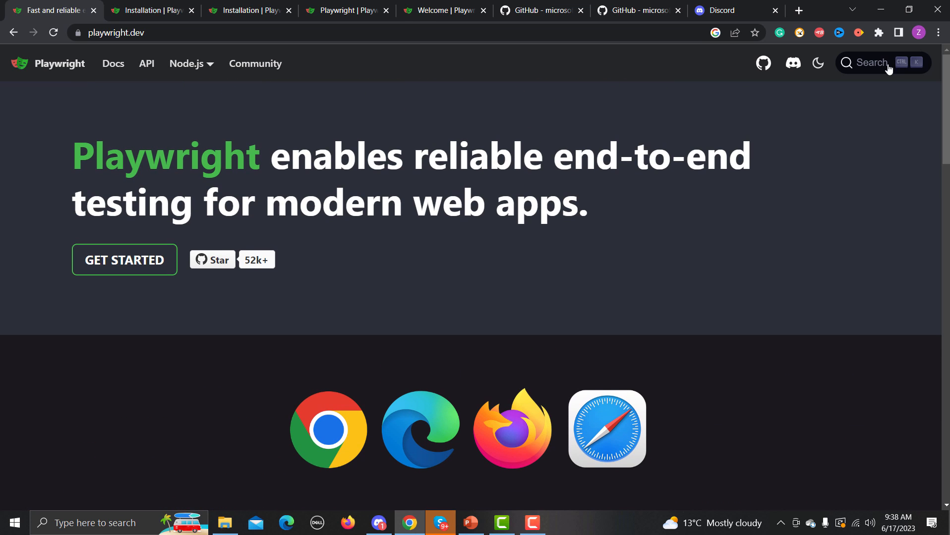
mouse_move(760, 262)
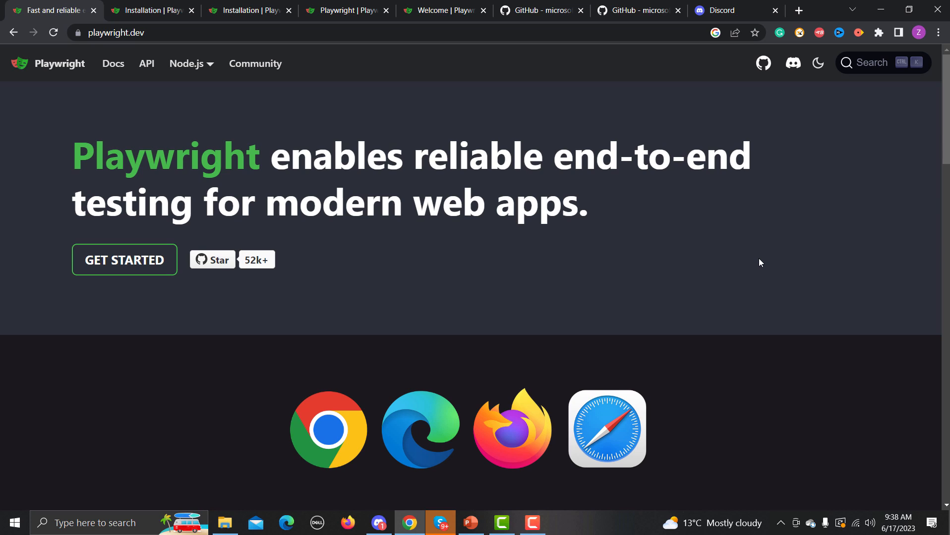
scroll(down, 3)
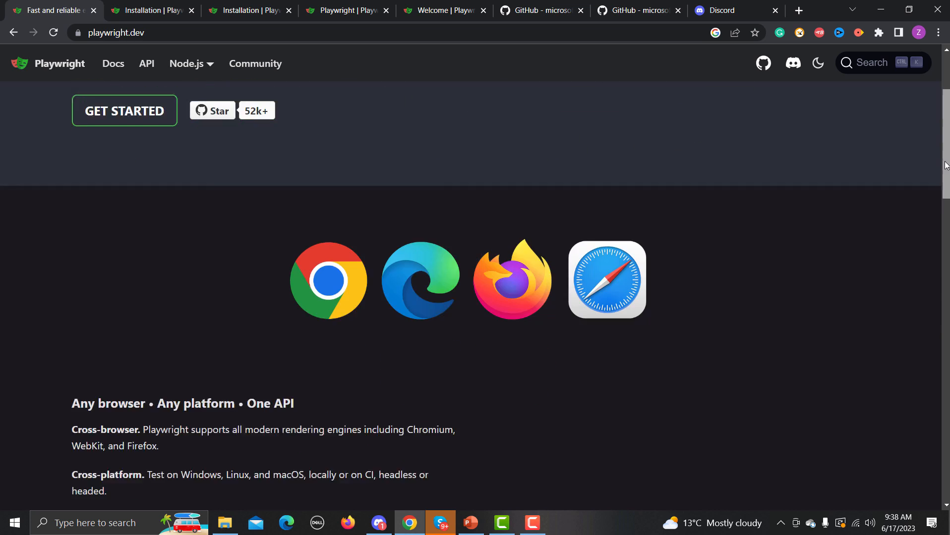
Step: Scroll past Resilient, No trade-offs and Full isolation sections down to Powerful Tooling
scroll(down, 3)
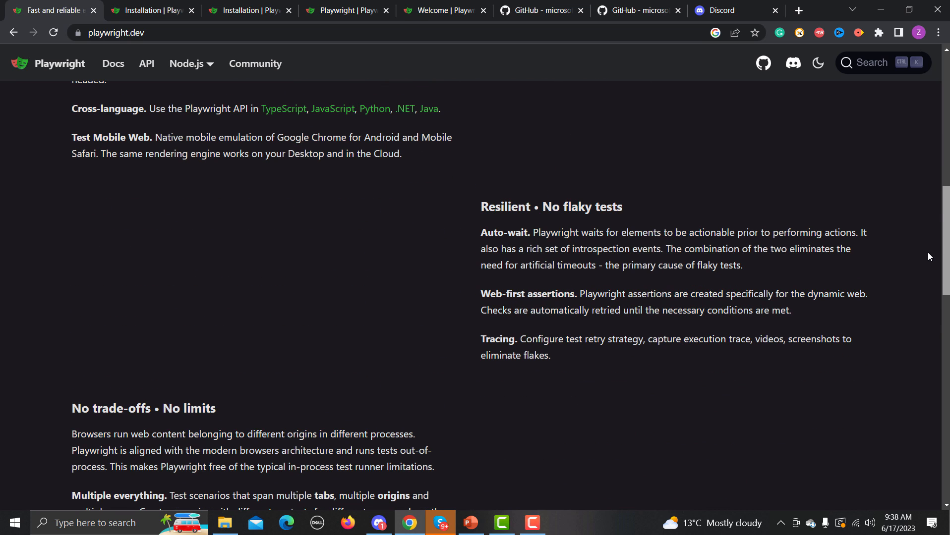
scroll(down, 3)
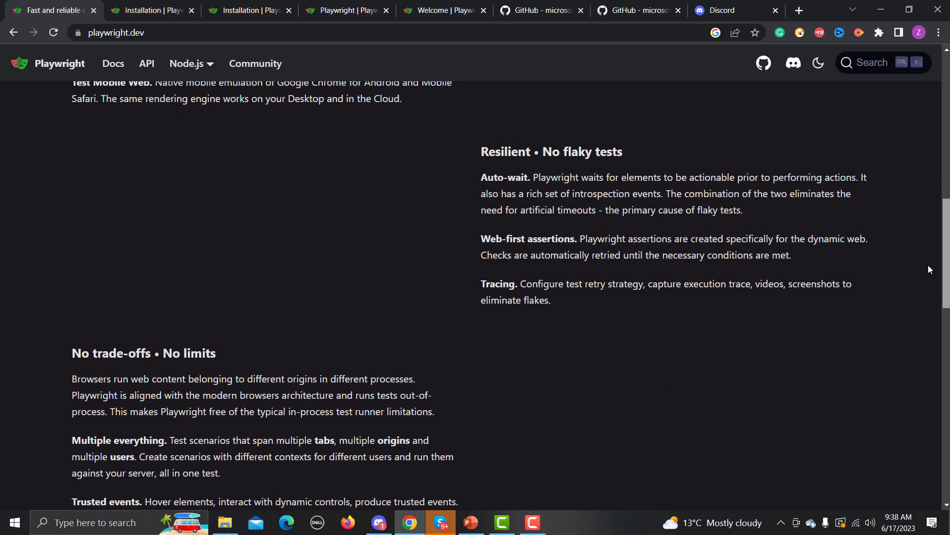
scroll(down, 3)
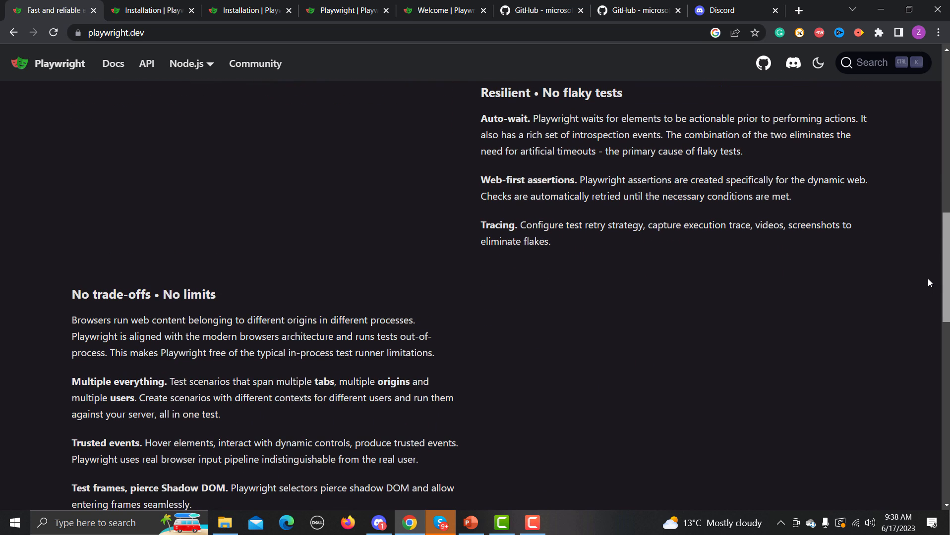
scroll(down, 3)
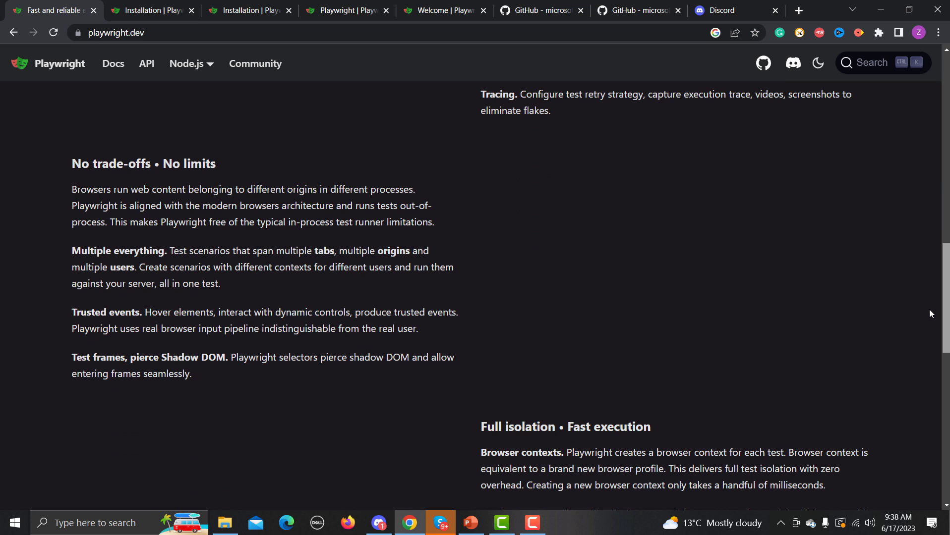
scroll(down, 3)
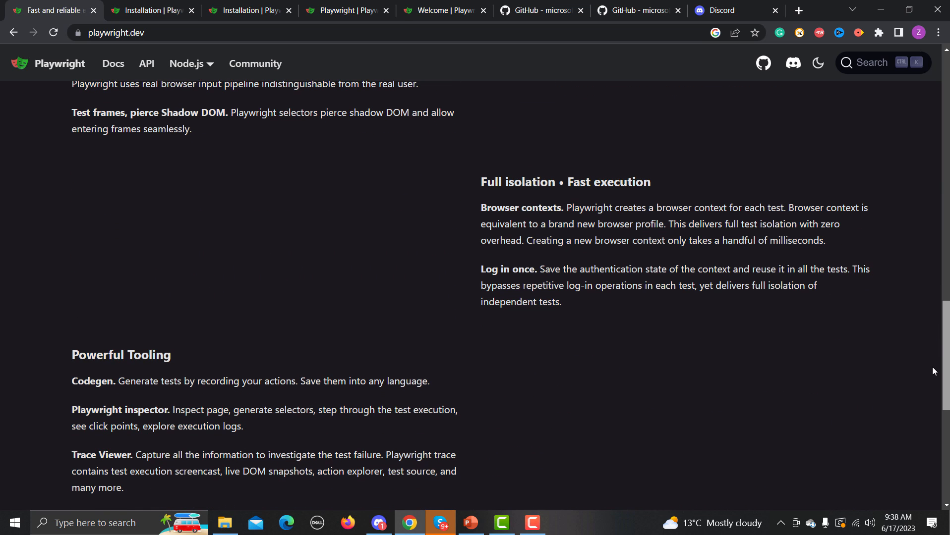
scroll(down, 3)
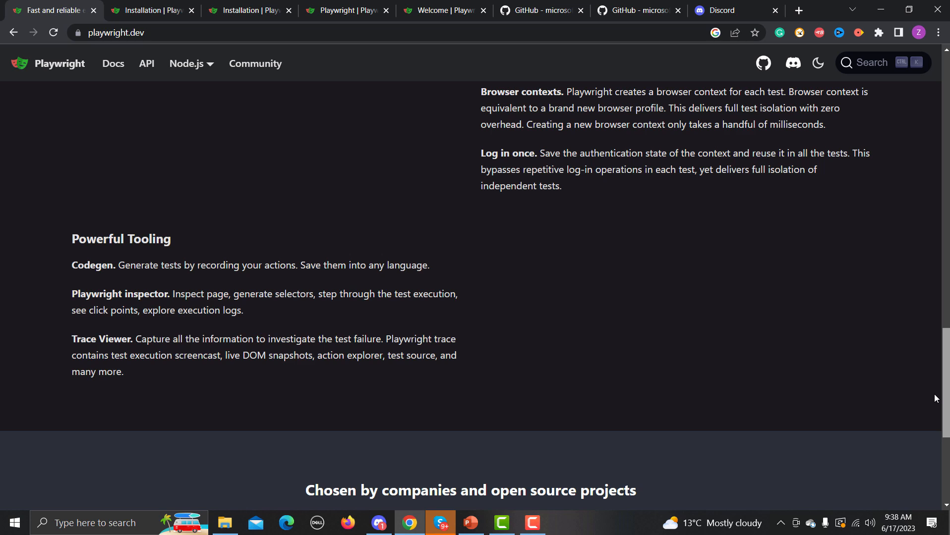
scroll(down, 3)
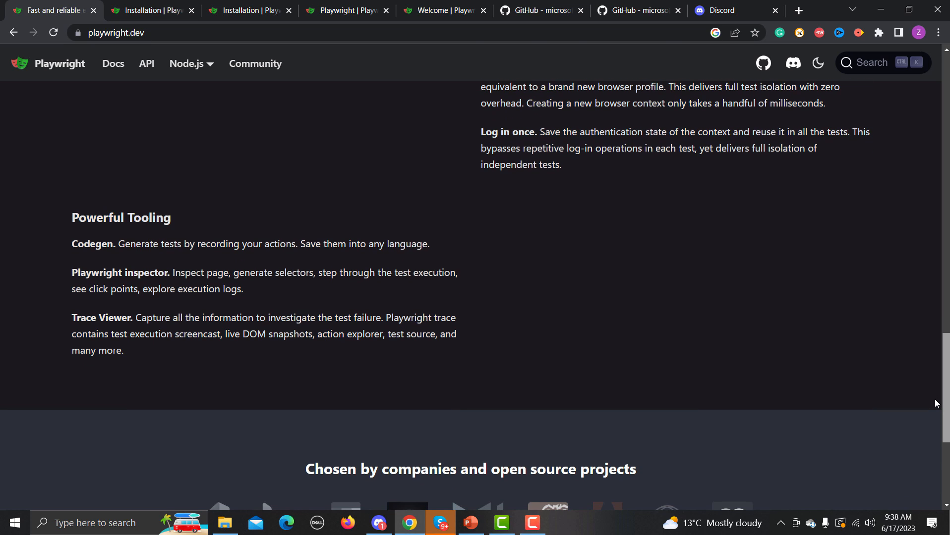
scroll(down, 3)
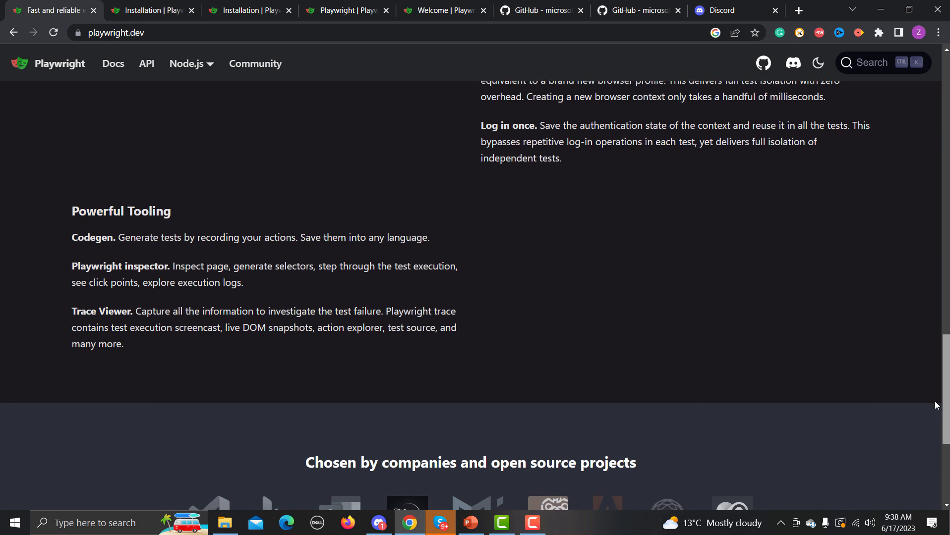